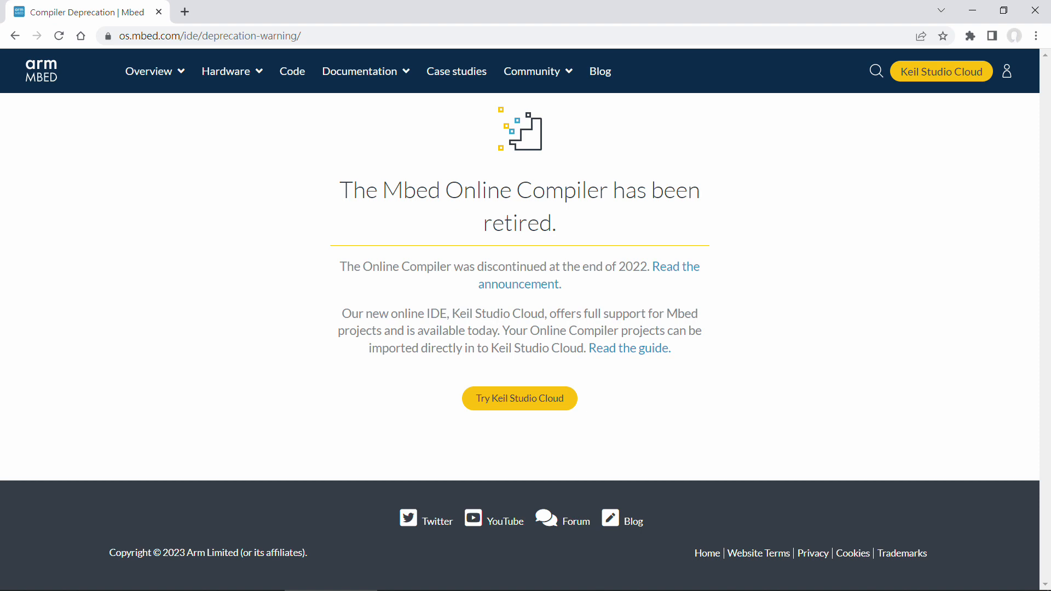
Go from the Online Compiler retirement notice to the Mbed Studio desktop IDE page
left_click(520, 399)
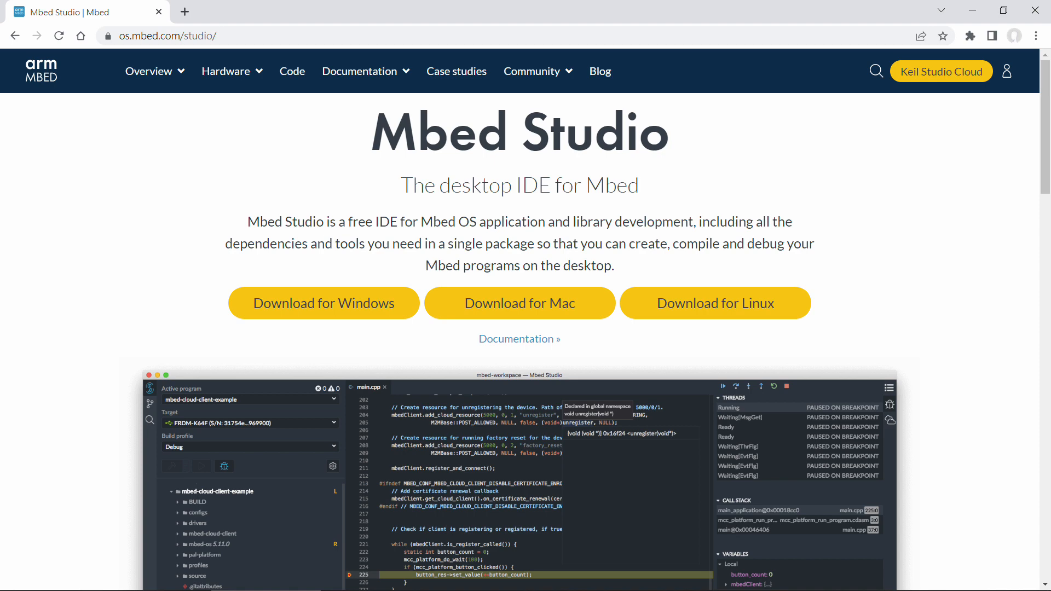
left_click(42, 70)
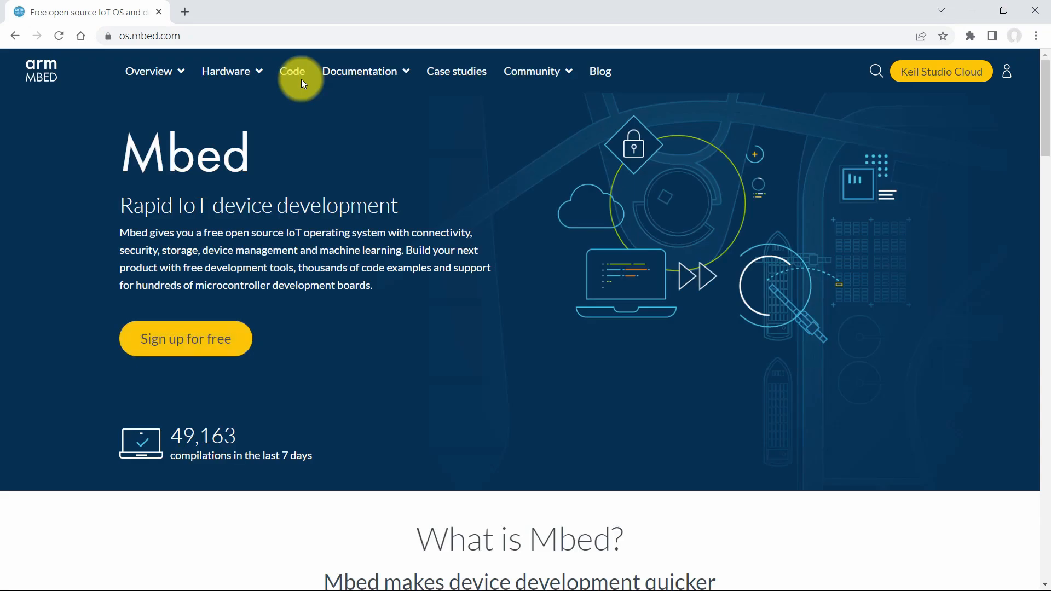
mouse_move(307, 107)
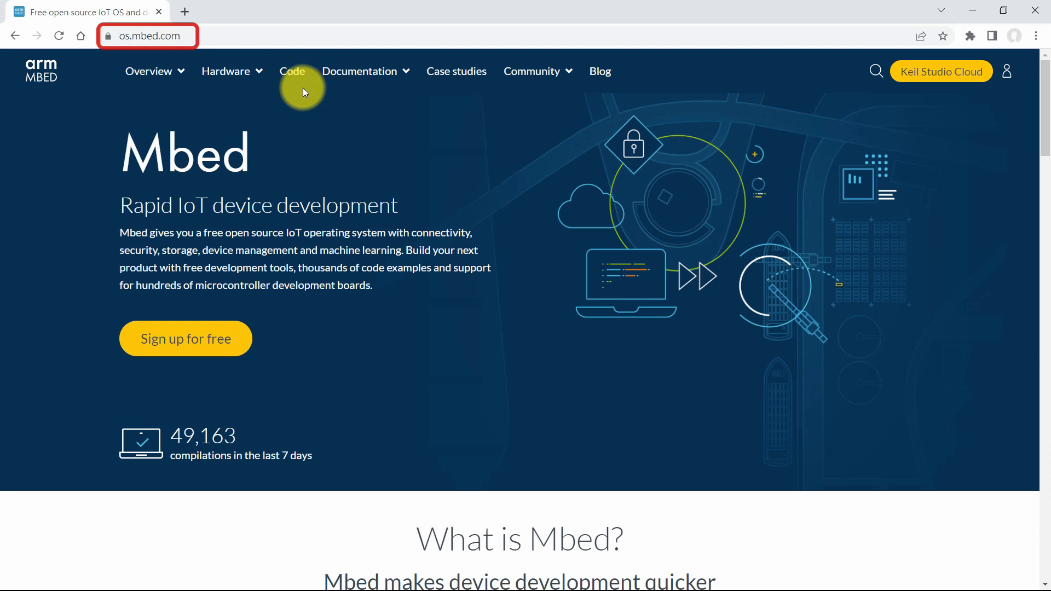
mouse_move(935, 139)
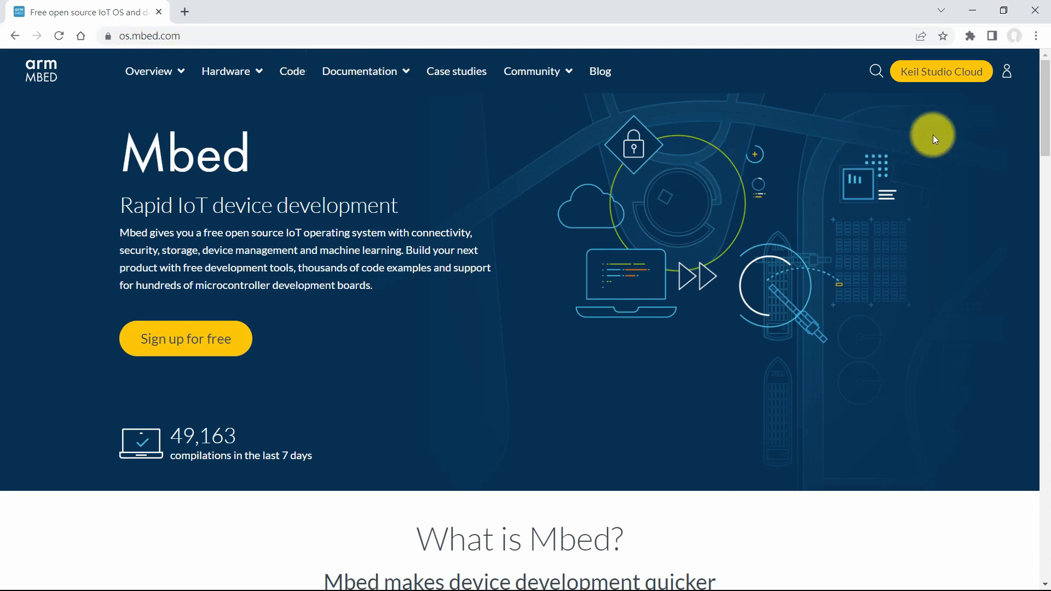
left_click(1008, 71)
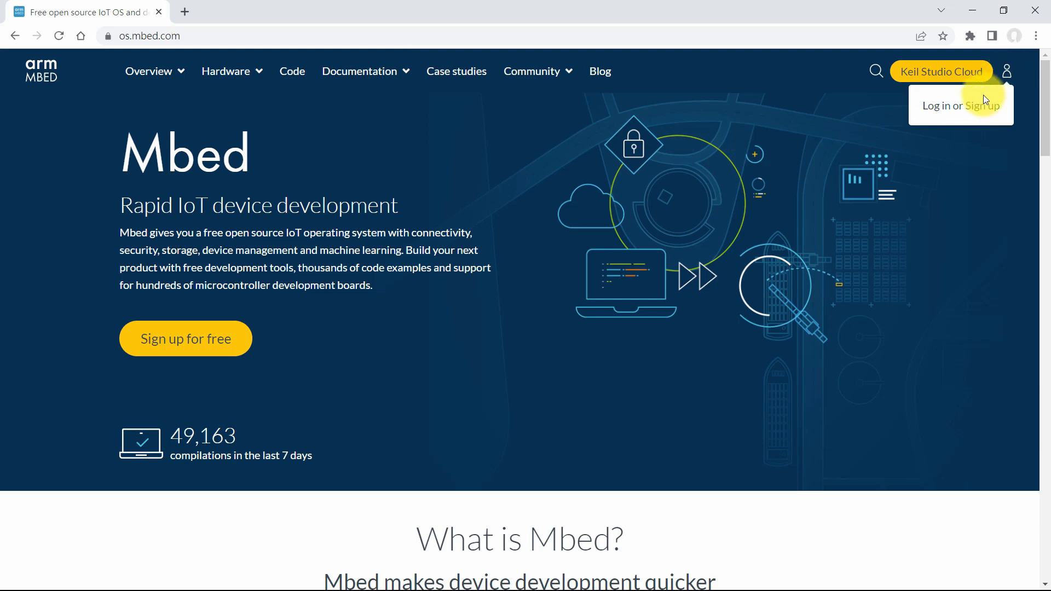
mouse_move(957, 116)
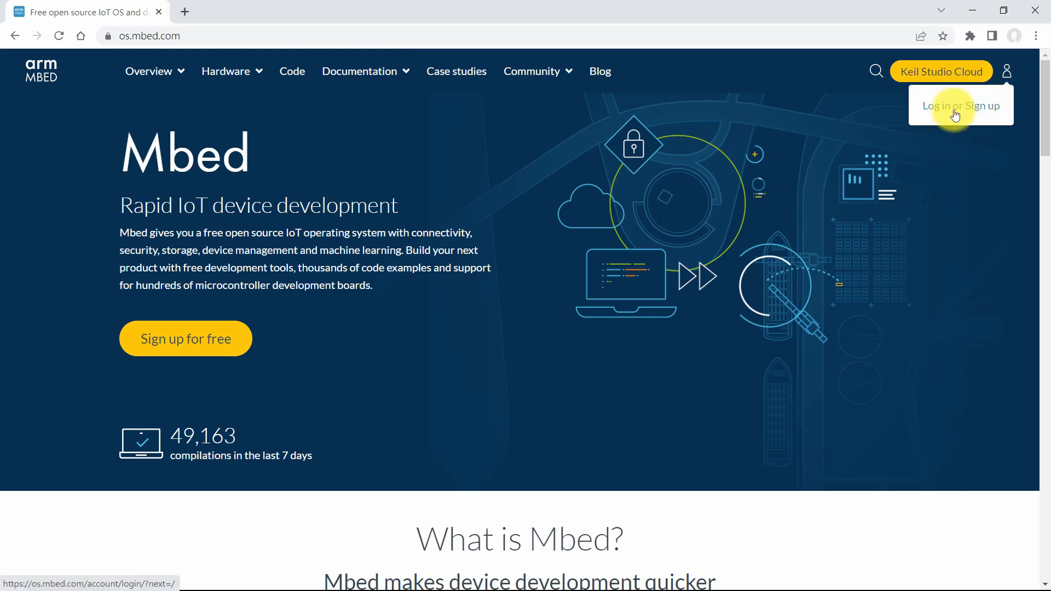
left_click(961, 105)
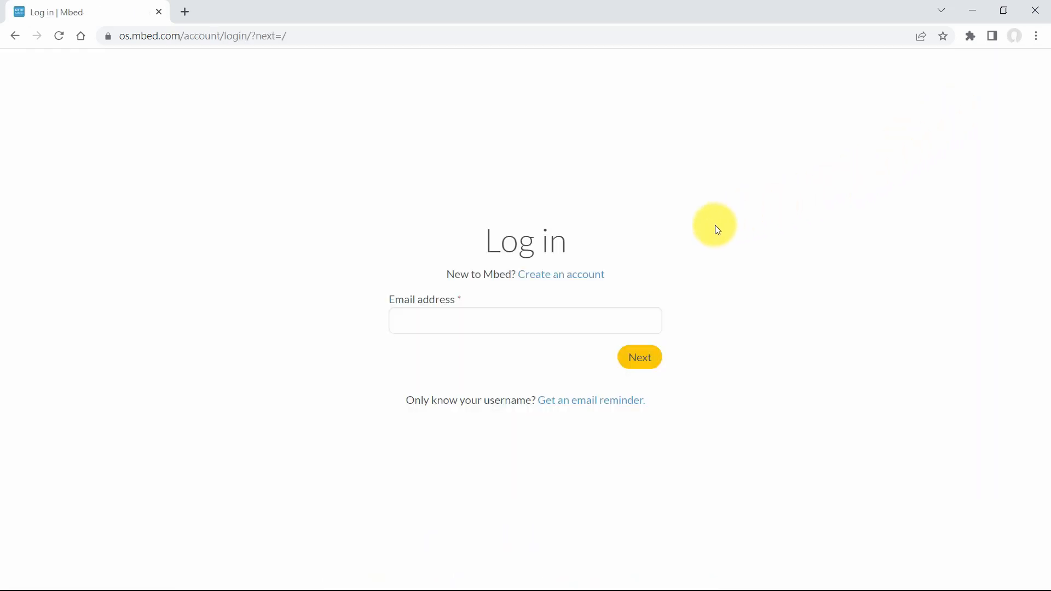
mouse_move(569, 281)
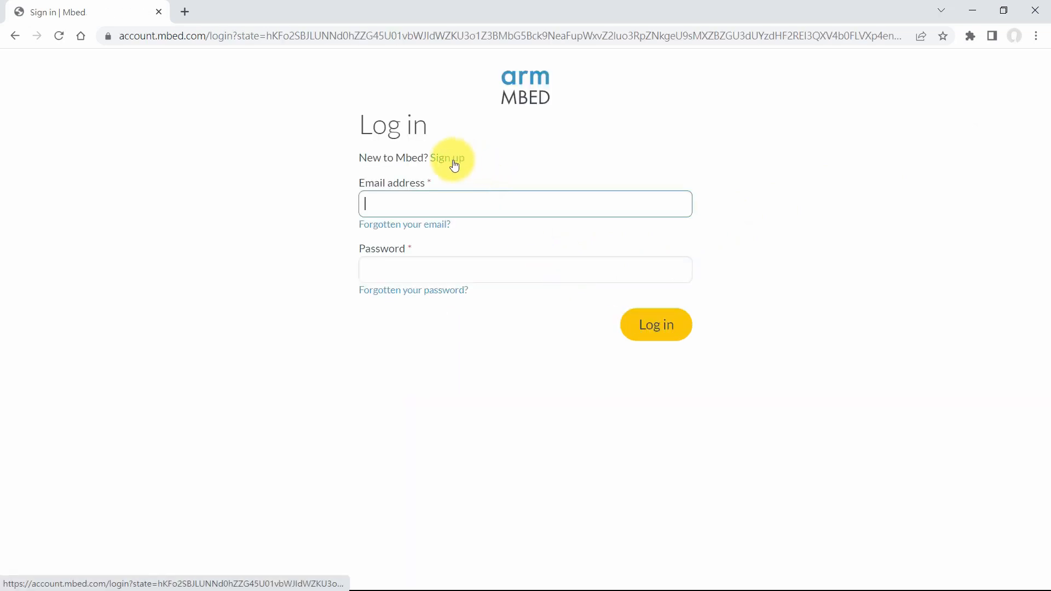
left_click(445, 157)
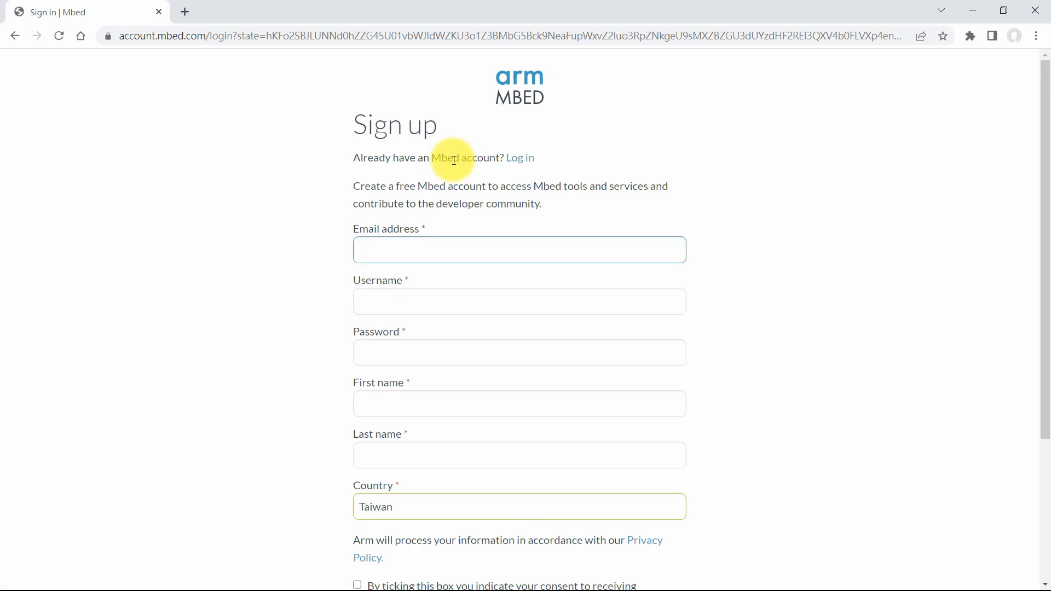
scroll("down", 3)
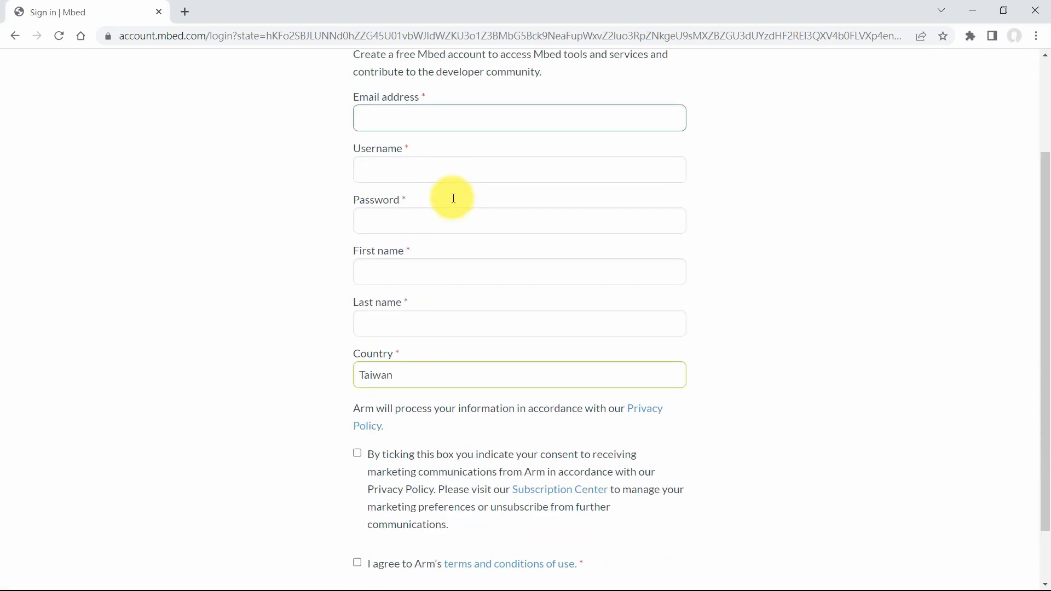
scroll("down", 3)
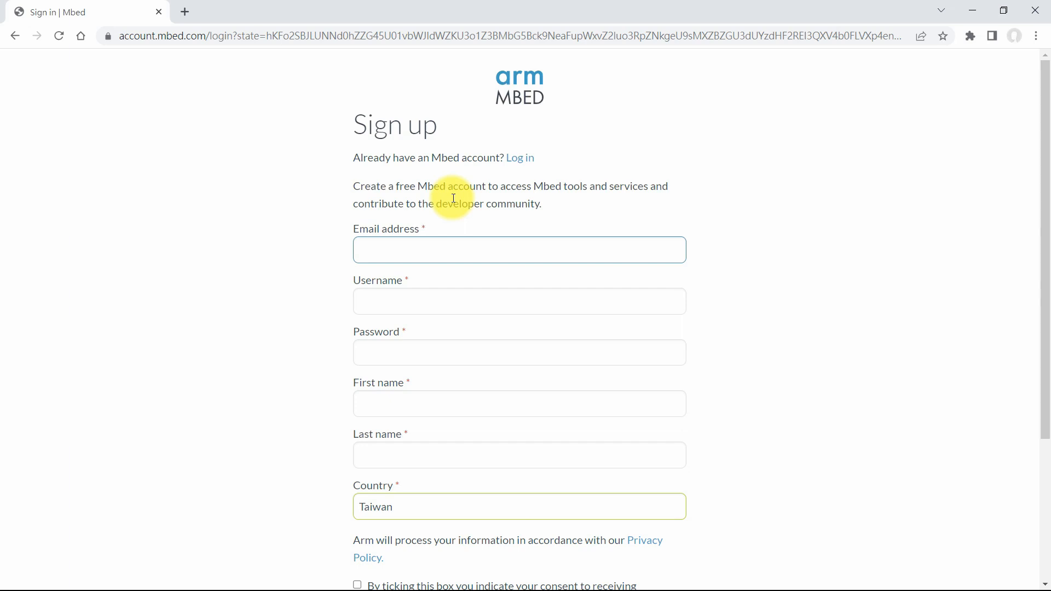
left_click(519, 249)
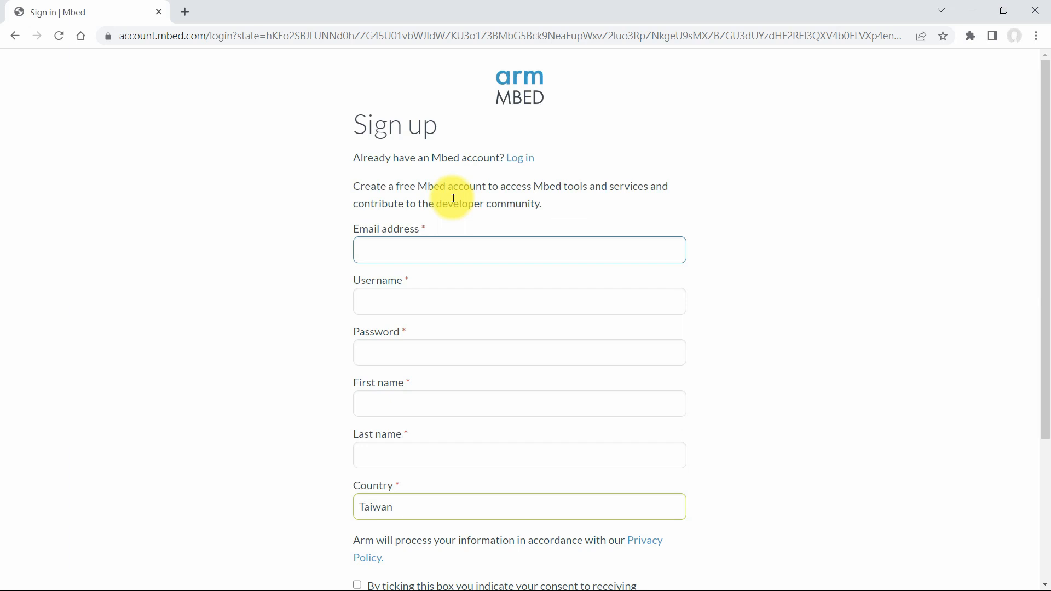
left_click(519, 250)
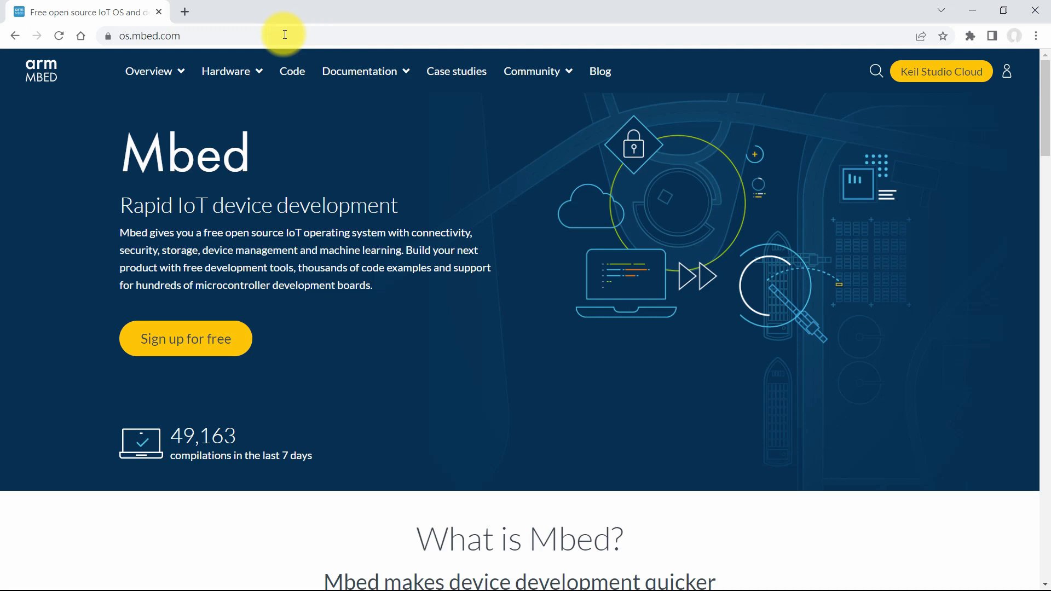
Download the Mbed Studio Windows installer, MbedStudio-1.4.5.exe, via Overview > Mbed Studio
left_click(153, 71)
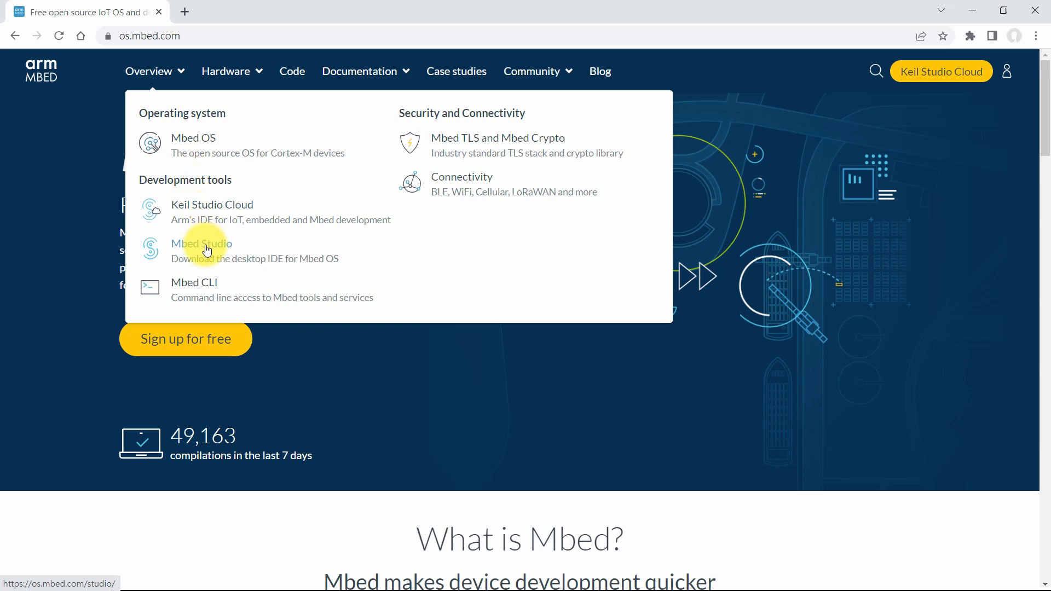
left_click(201, 243)
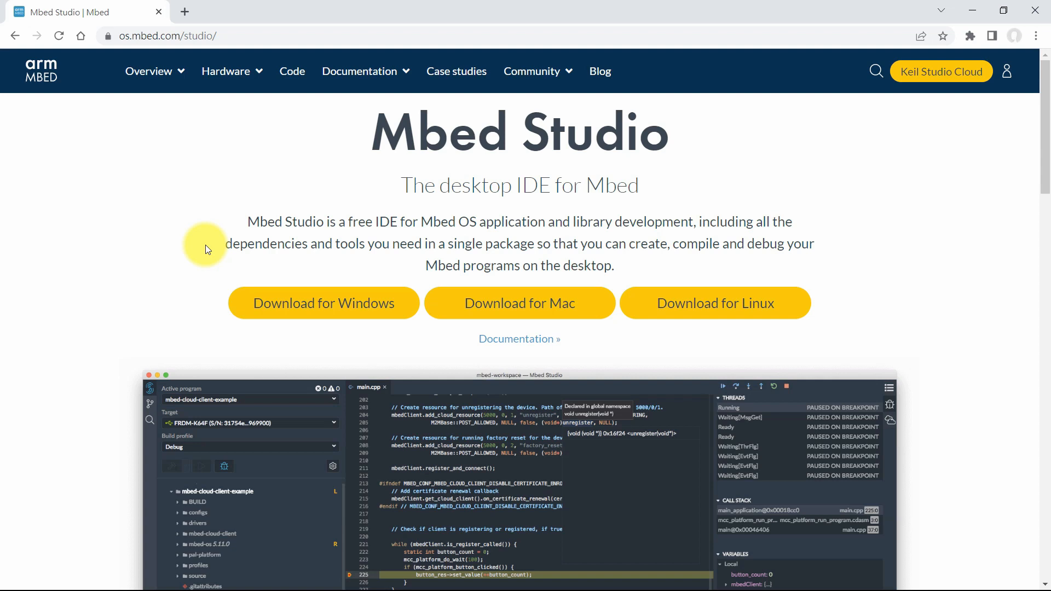
mouse_move(349, 308)
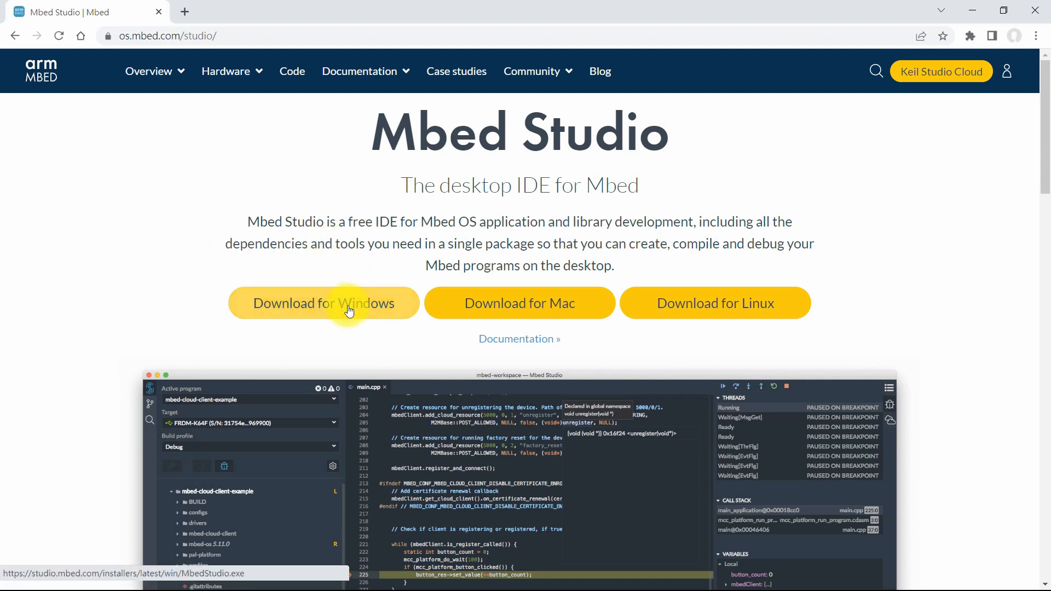
left_click(348, 303)
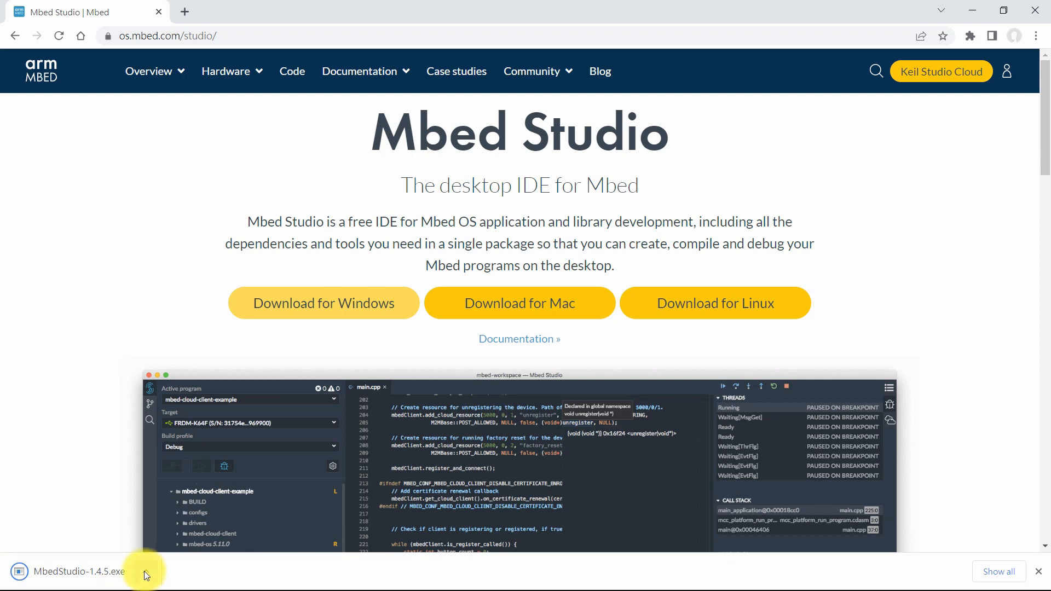
left_click(145, 574)
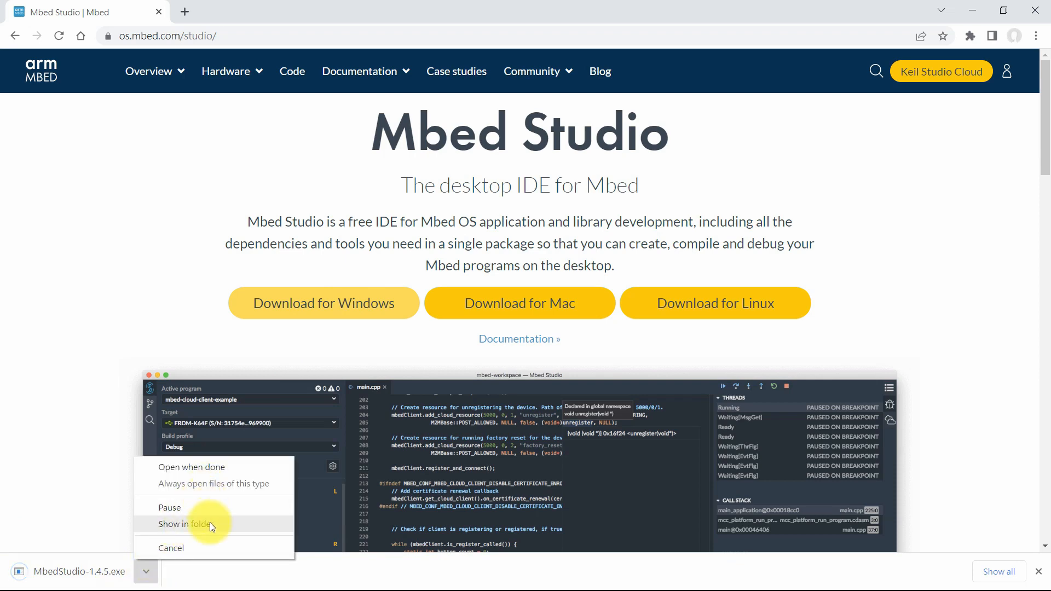
Run MbedStudio-1.4.5.exe and install for the current user with default components and folder
left_click(181, 525)
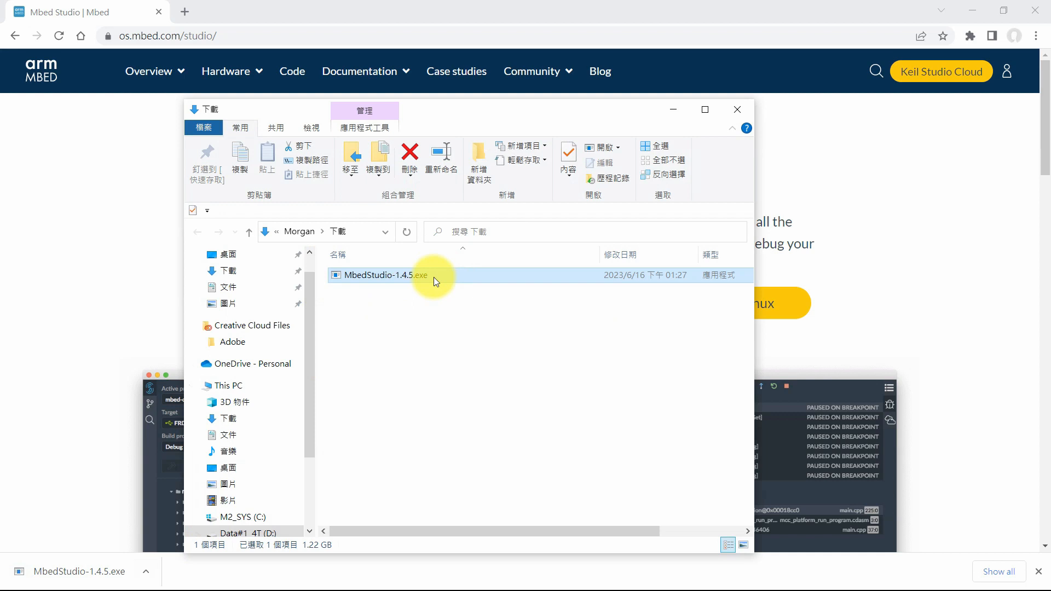
double_click(382, 276)
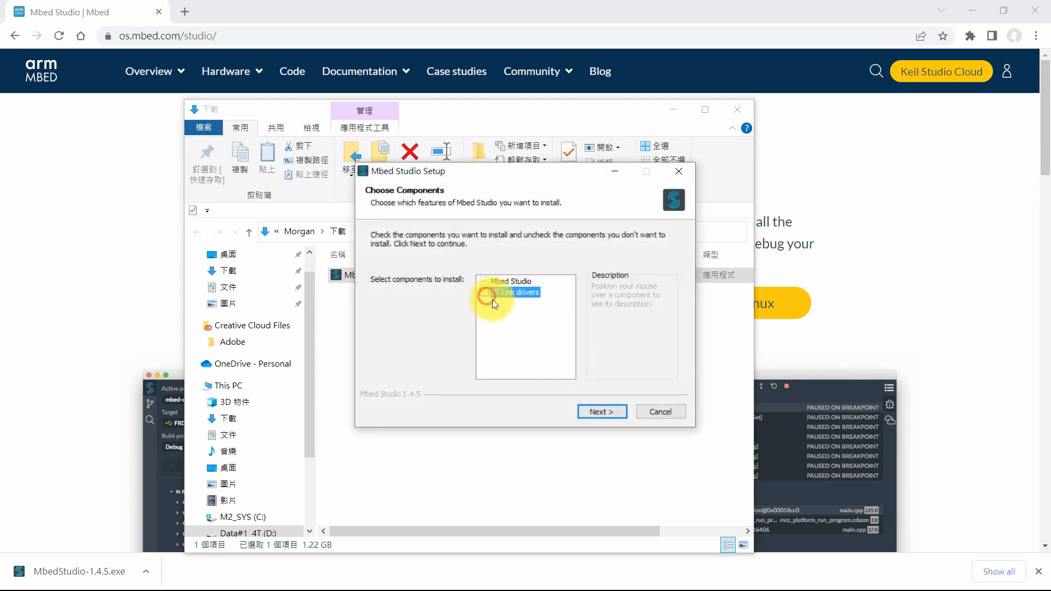
left_click(602, 411)
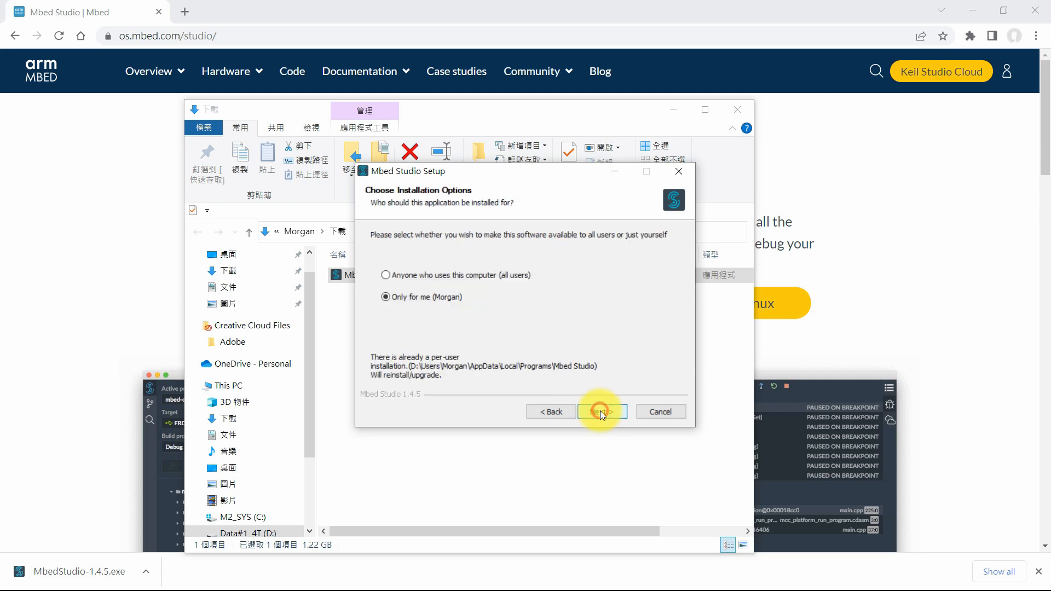
left_click(603, 411)
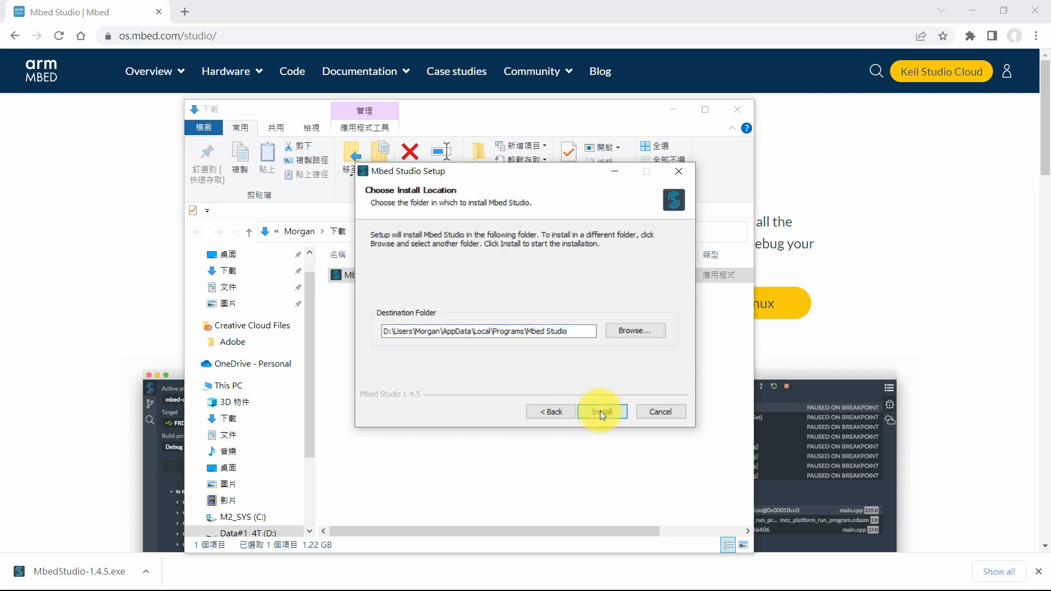
left_click(602, 412)
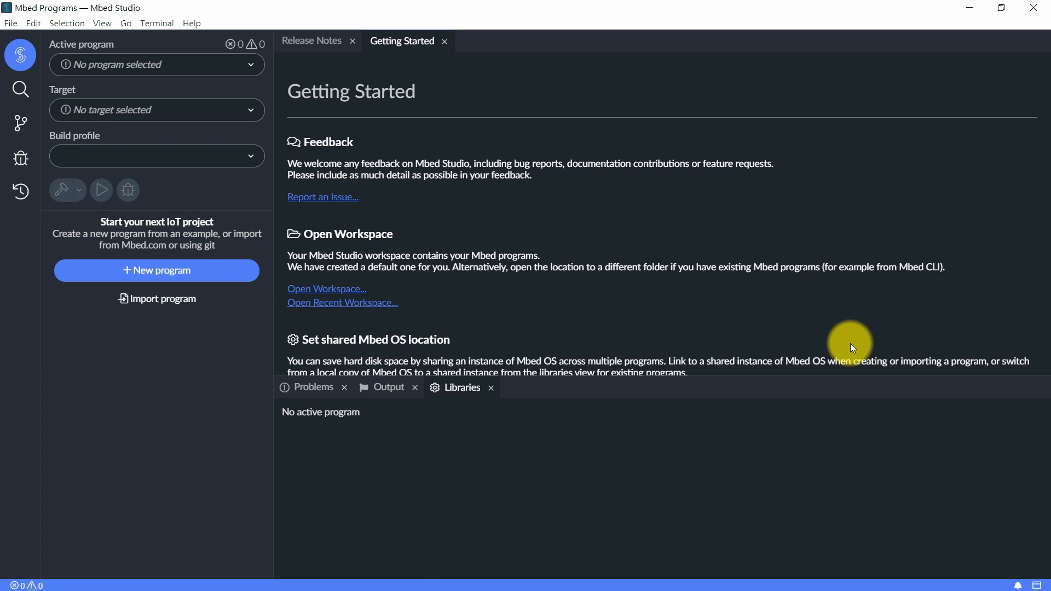
Bring up the Import program form from the File menu
left_click(311, 40)
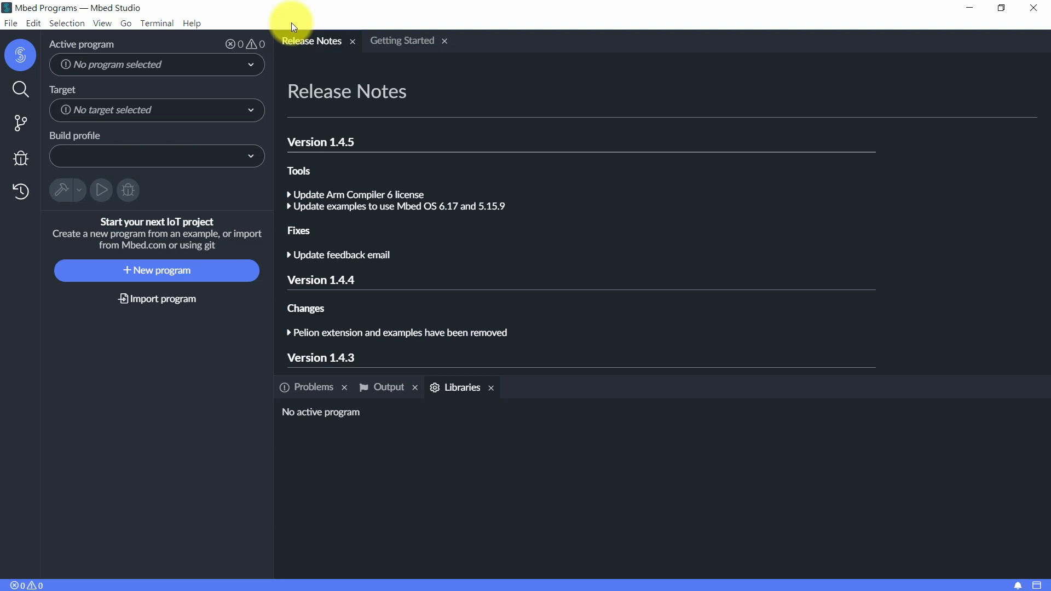
mouse_move(188, 38)
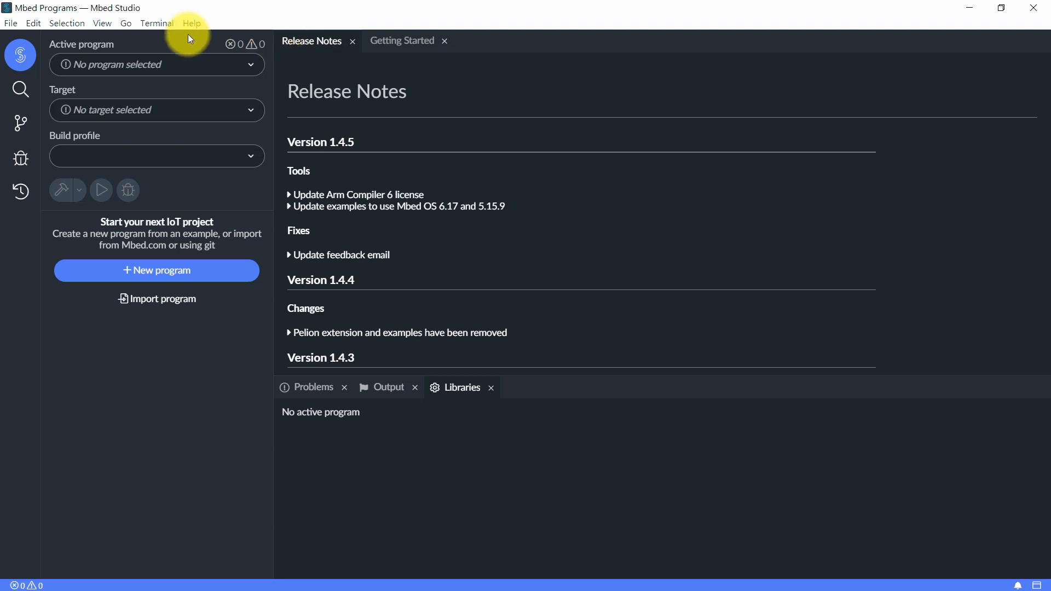
left_click(33, 24)
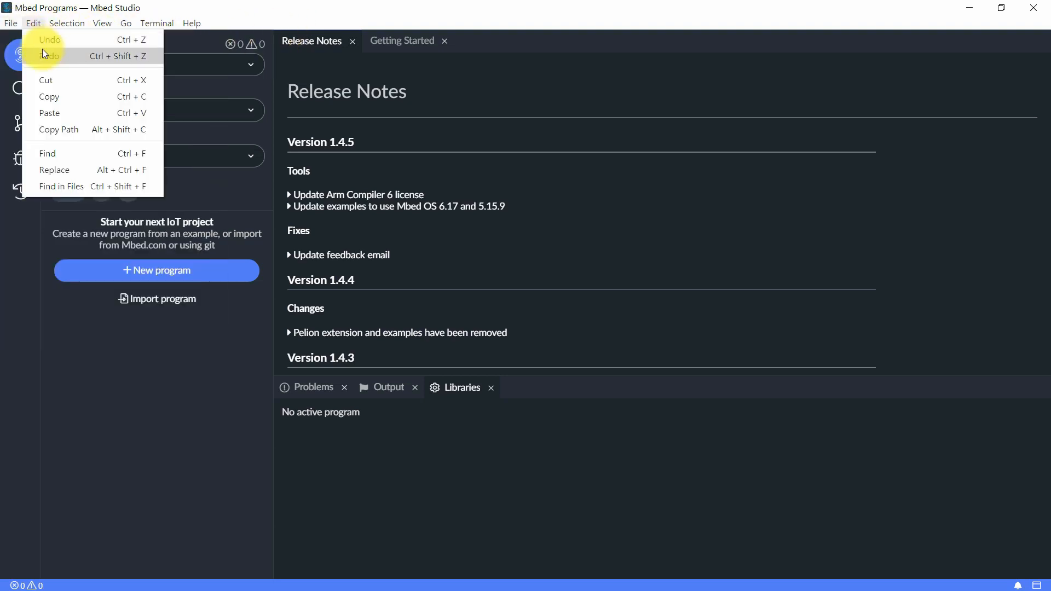
left_click(156, 299)
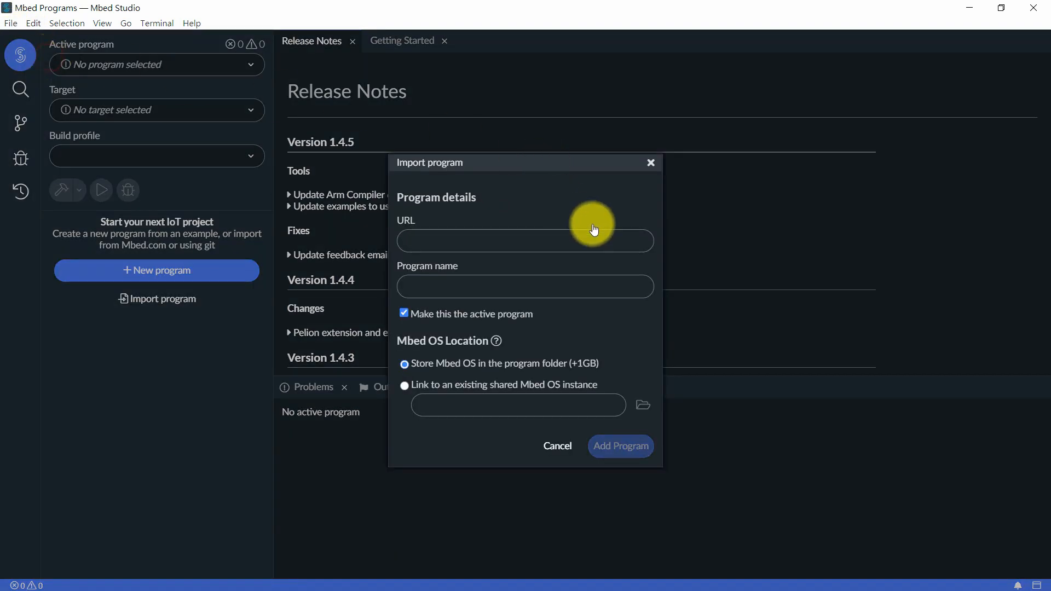
left_click(526, 240)
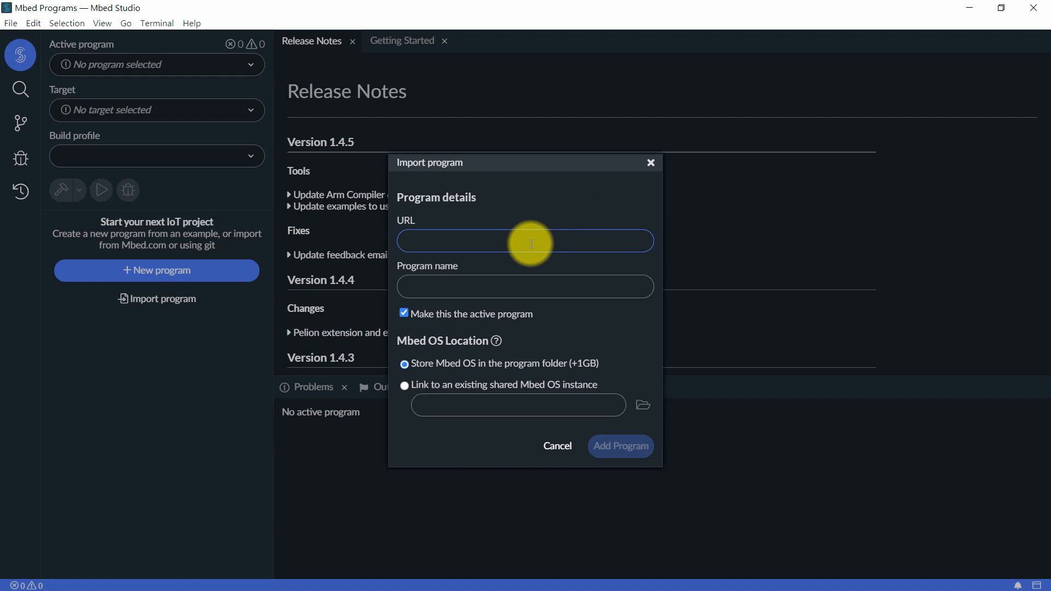
type("https://github.com/ARMmbed/mbed-os-example-blinky")
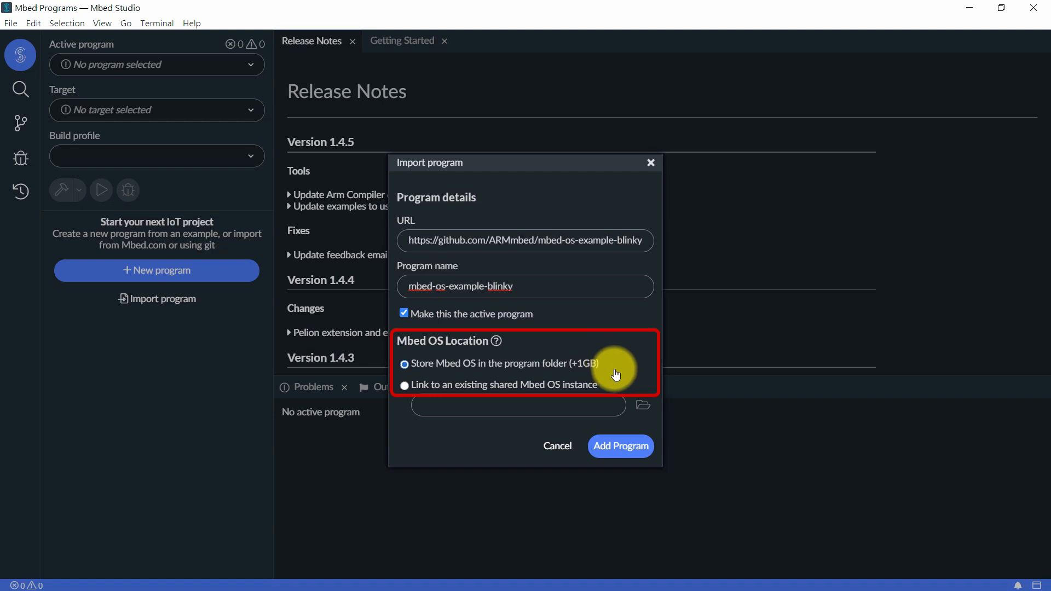
mouse_move(615, 388)
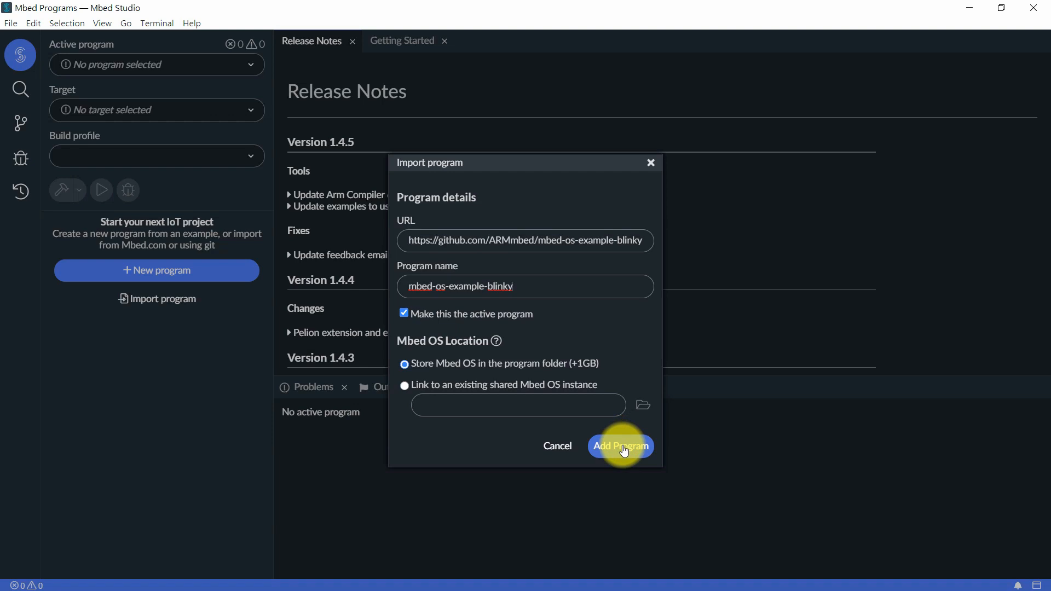
Add mbed-os-example-blinky as the active program and dismiss the IntelliSense warning
left_click(620, 446)
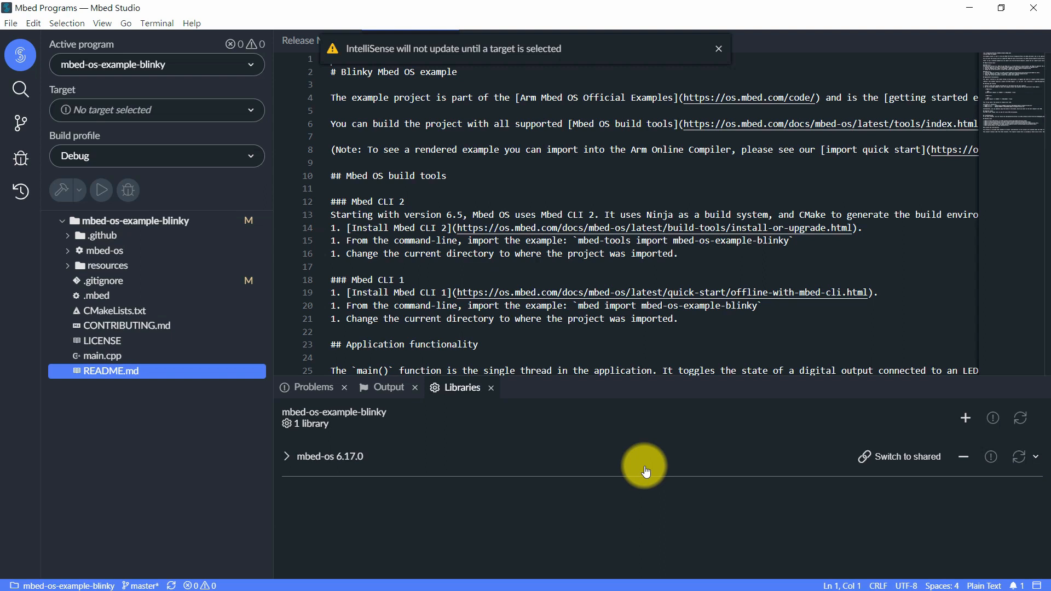
left_click(718, 49)
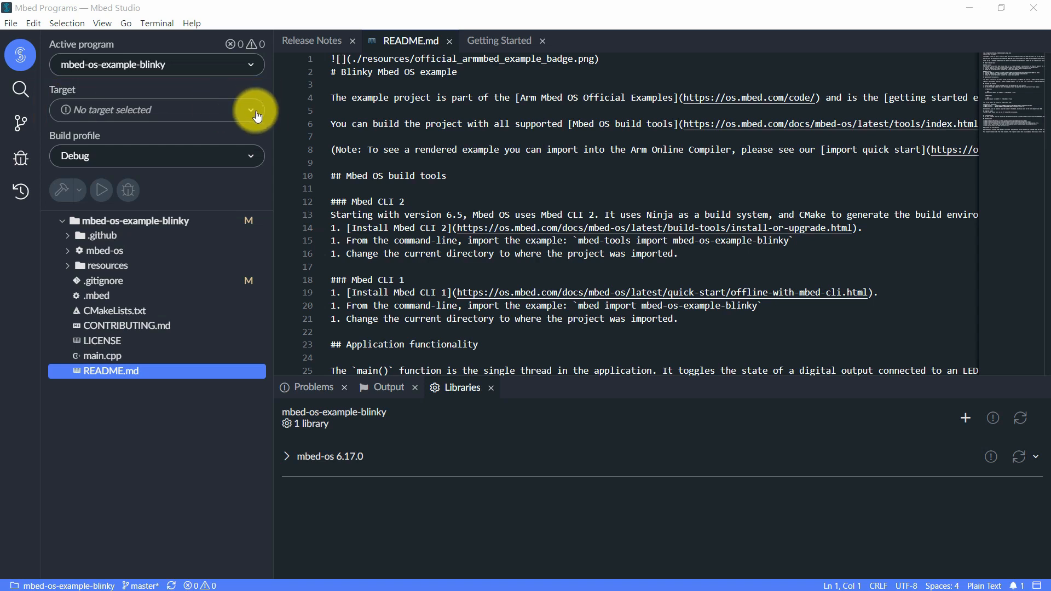
Search the target list for 'M46' and select NuMaker-IoT-M467 as the board
left_click(251, 110)
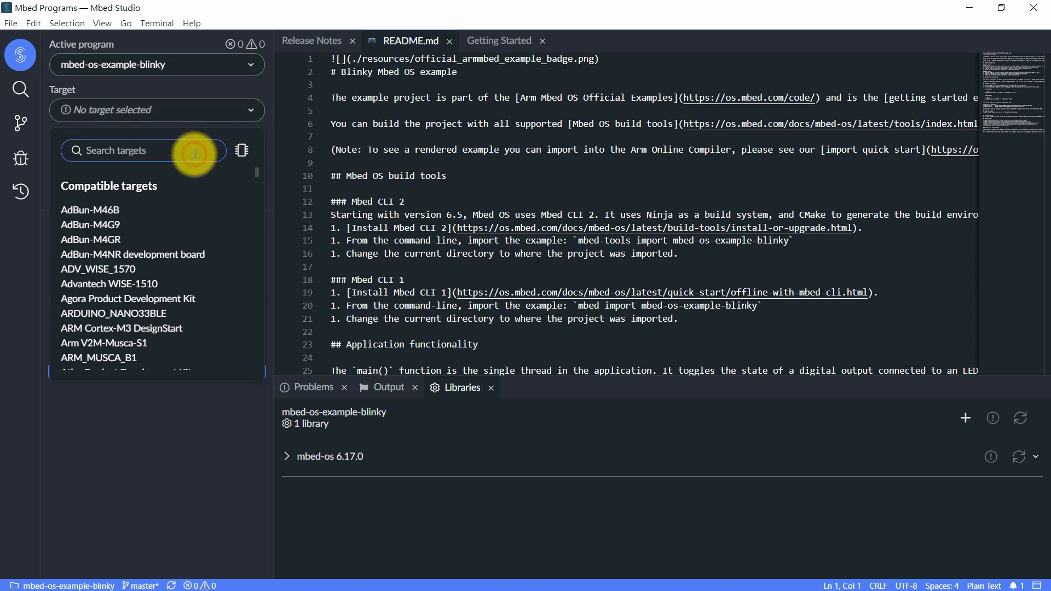
type("M467")
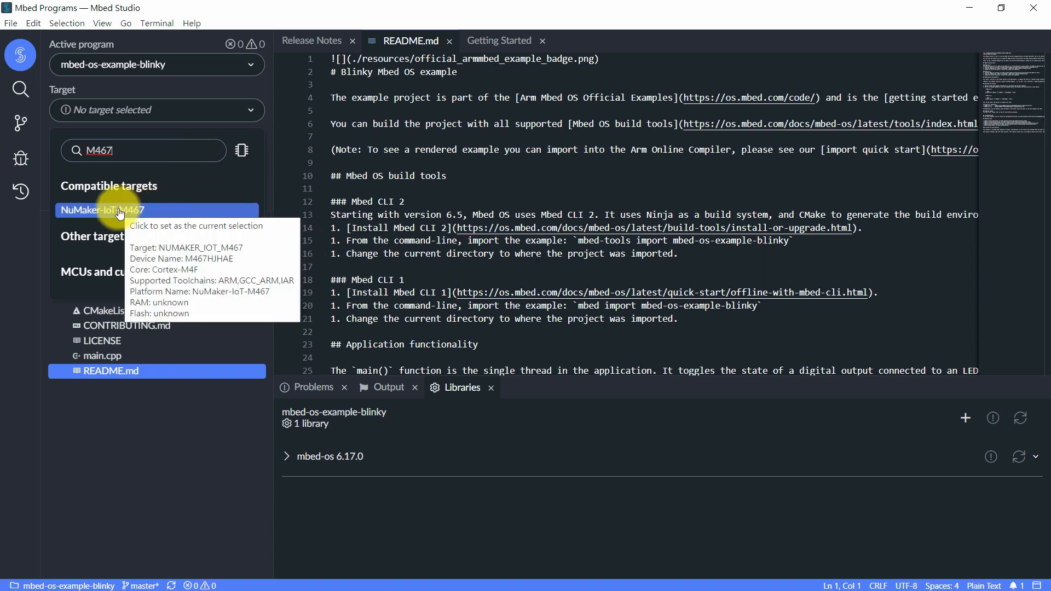
left_click(102, 210)
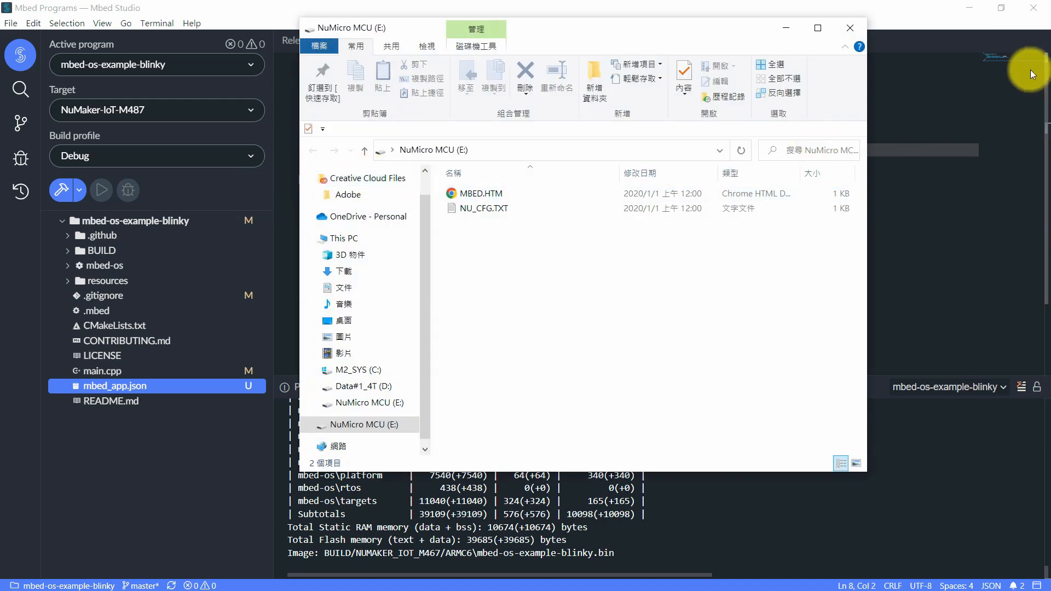
mouse_move(835, 35)
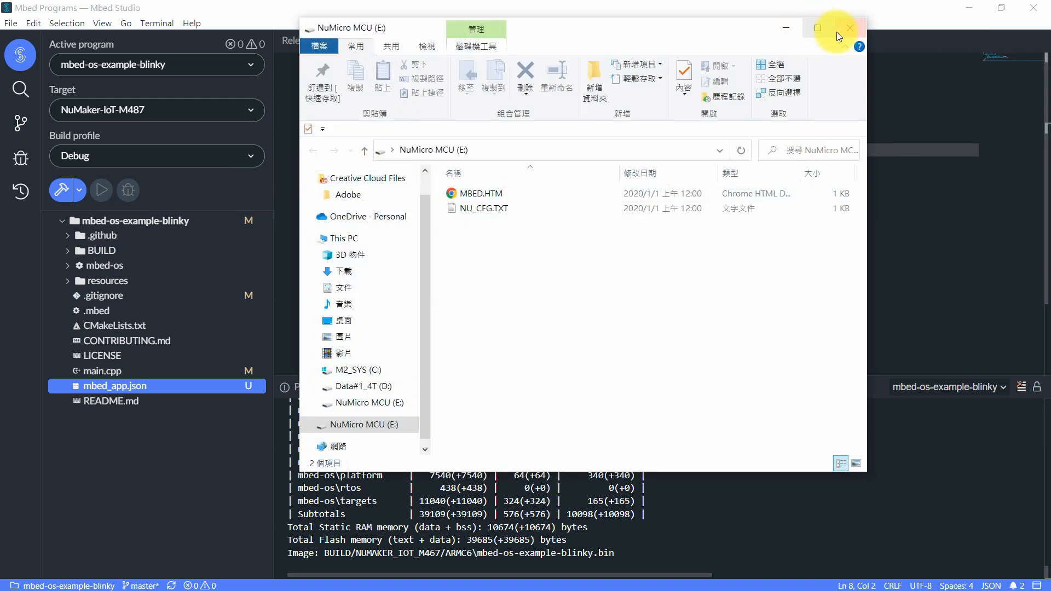
Close the NuMicro MCU drive window and accept the connected board as the active device
left_click(850, 27)
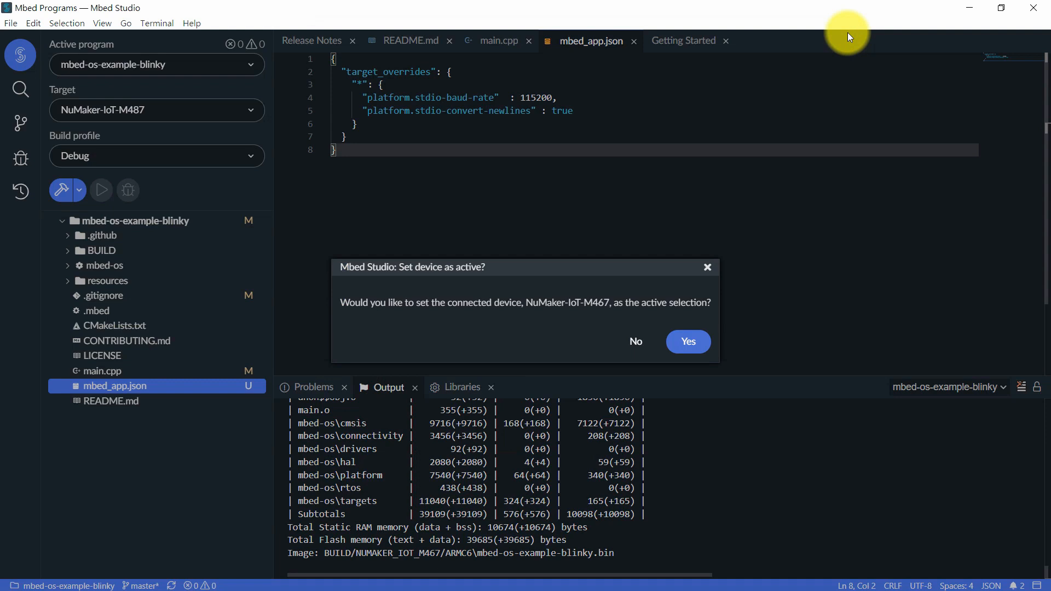
mouse_move(683, 335)
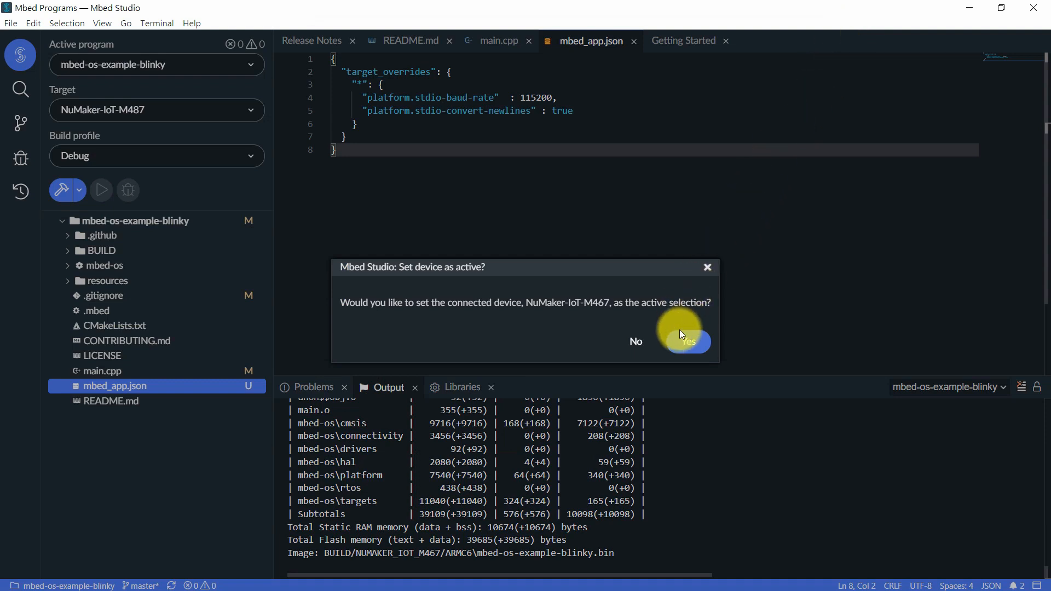
left_click(687, 341)
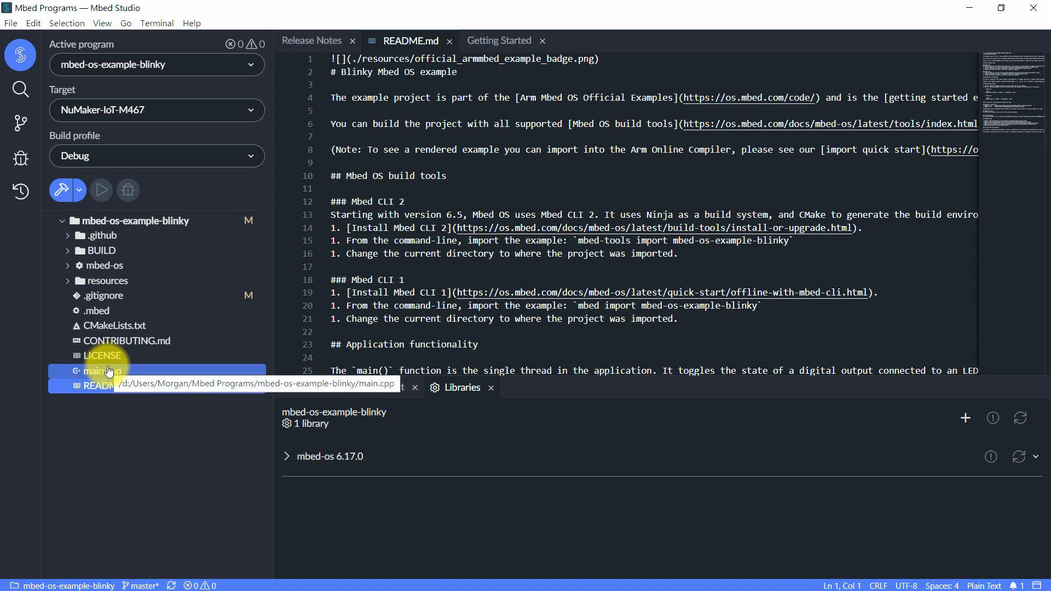
Show main.cpp with its 500 ms LED toggle loop in the editor
double_click(99, 370)
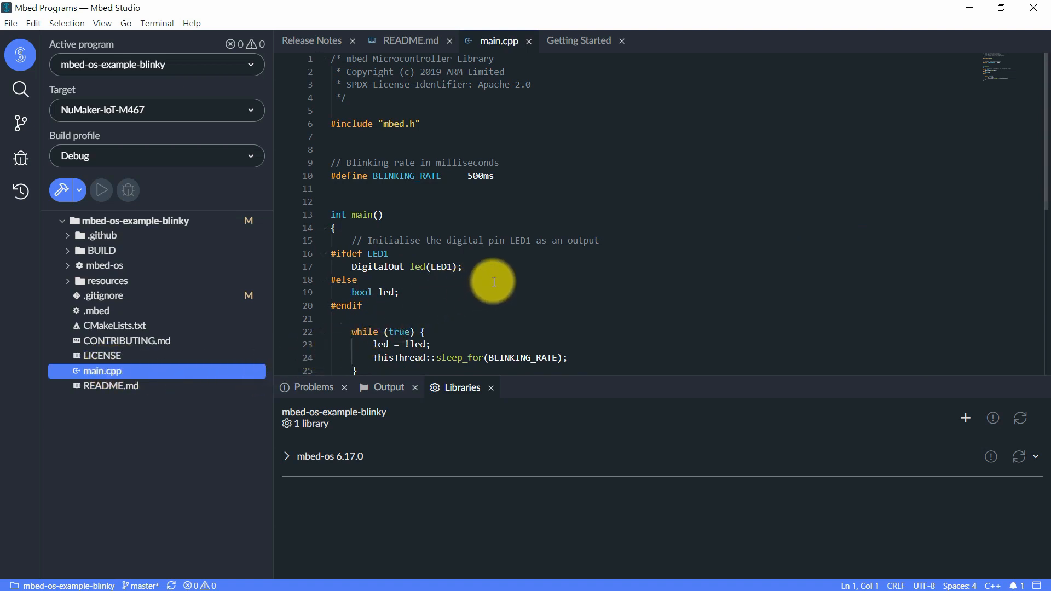
mouse_move(498, 226)
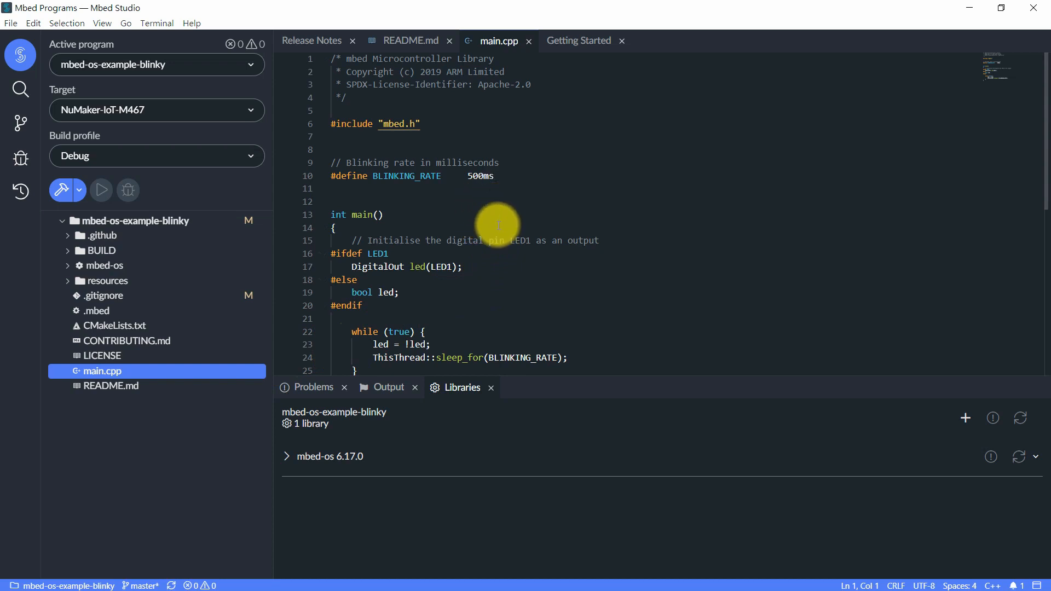
mouse_move(486, 272)
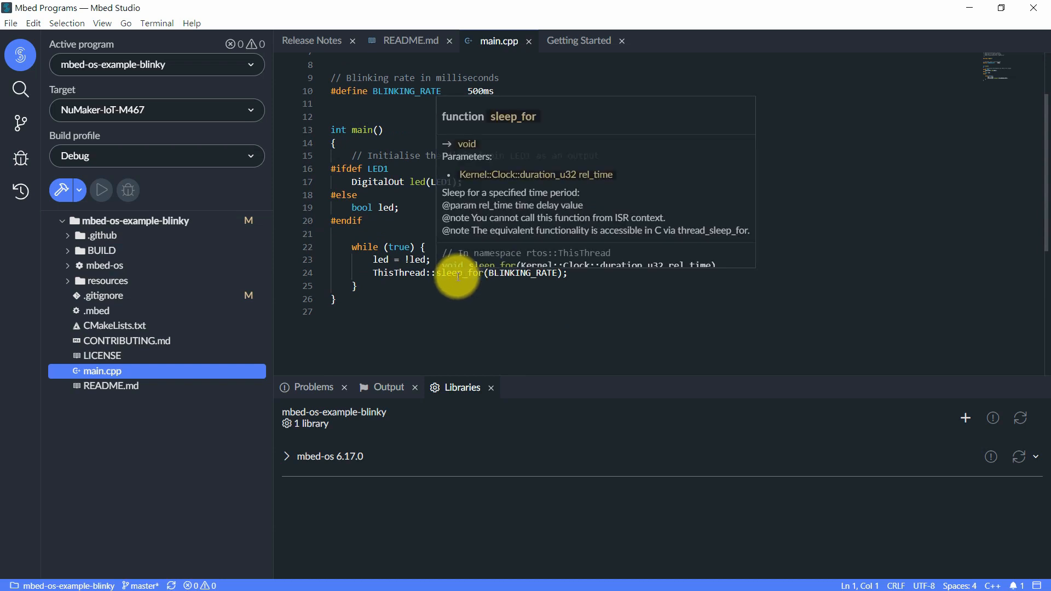
mouse_move(387, 306)
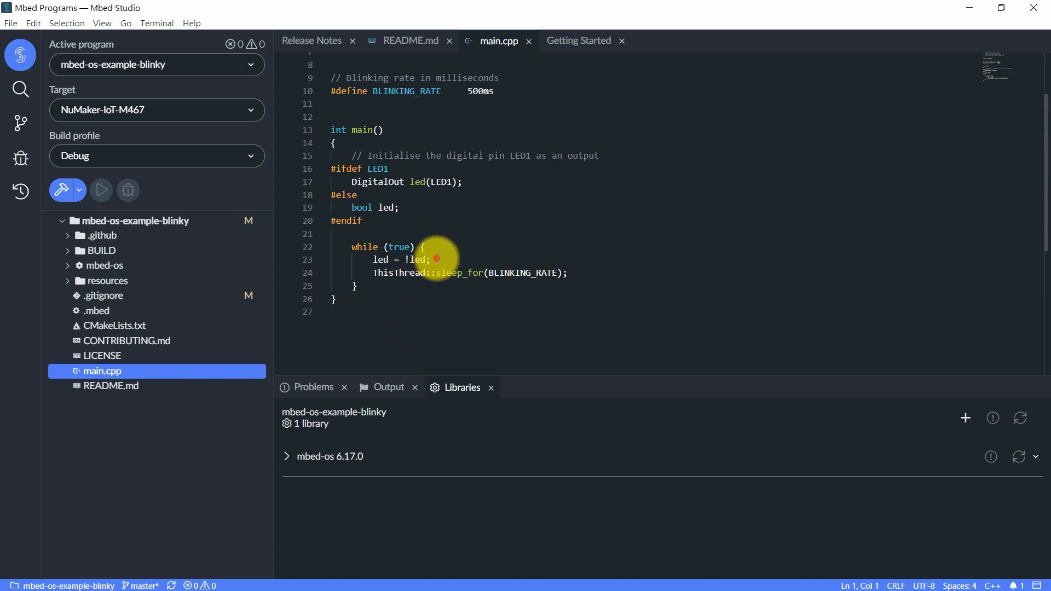
Add printf("Hello, World!\r\n"); after 'led = !led;' in the loop
type("printf()")
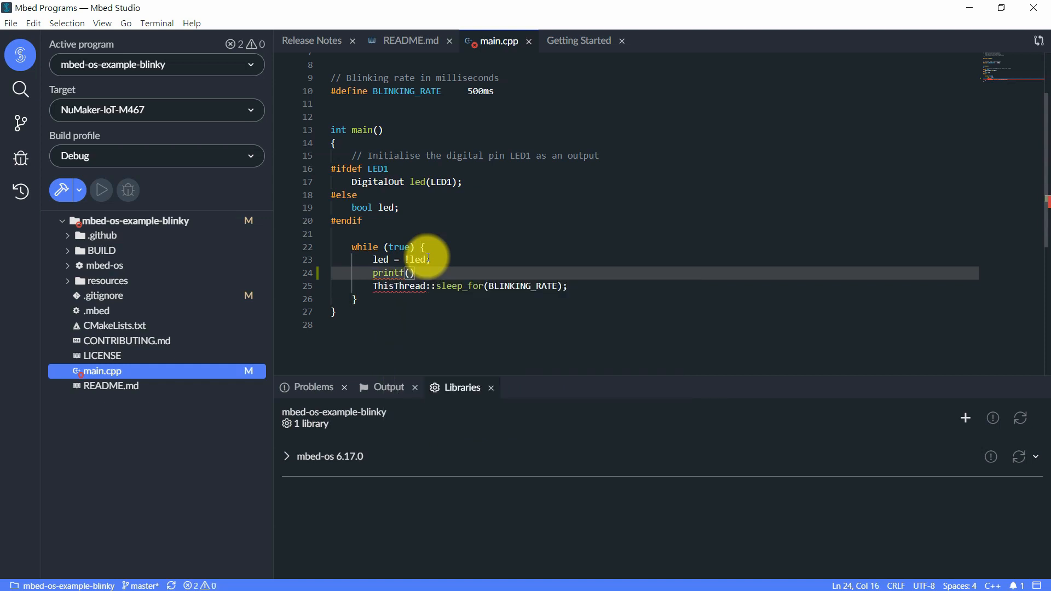
type("\"Hello, World!\\r\\n\"")
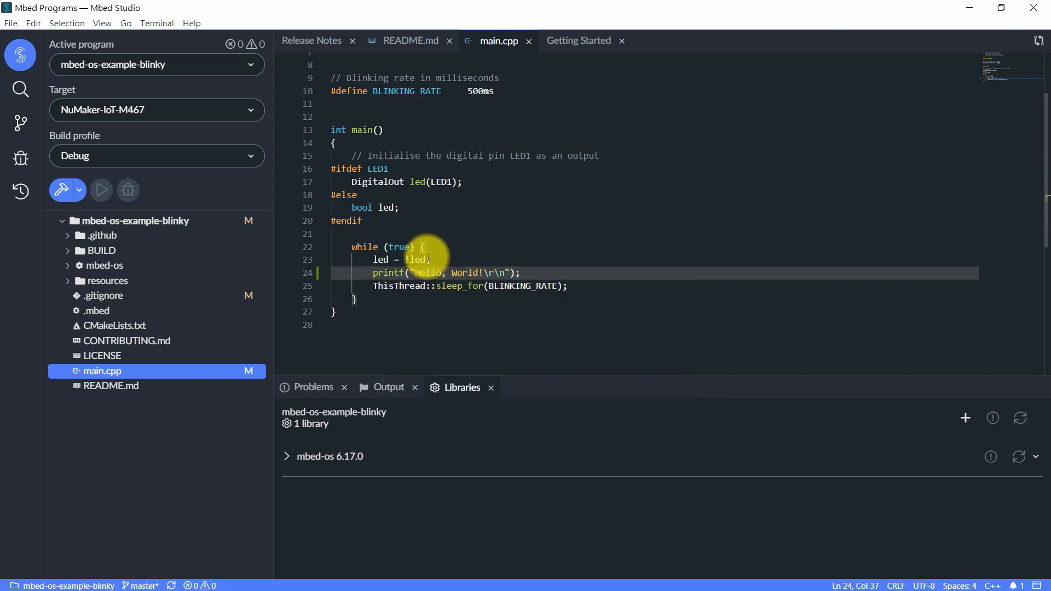
mouse_move(491, 219)
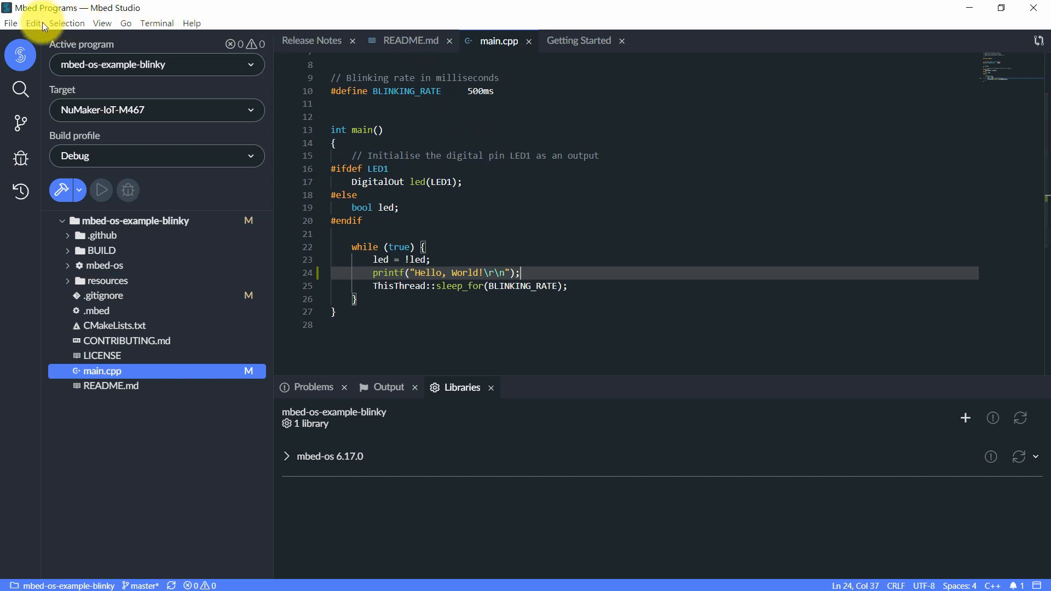
Create a new empty file named mbed_app.json in the blinky program
left_click(9, 24)
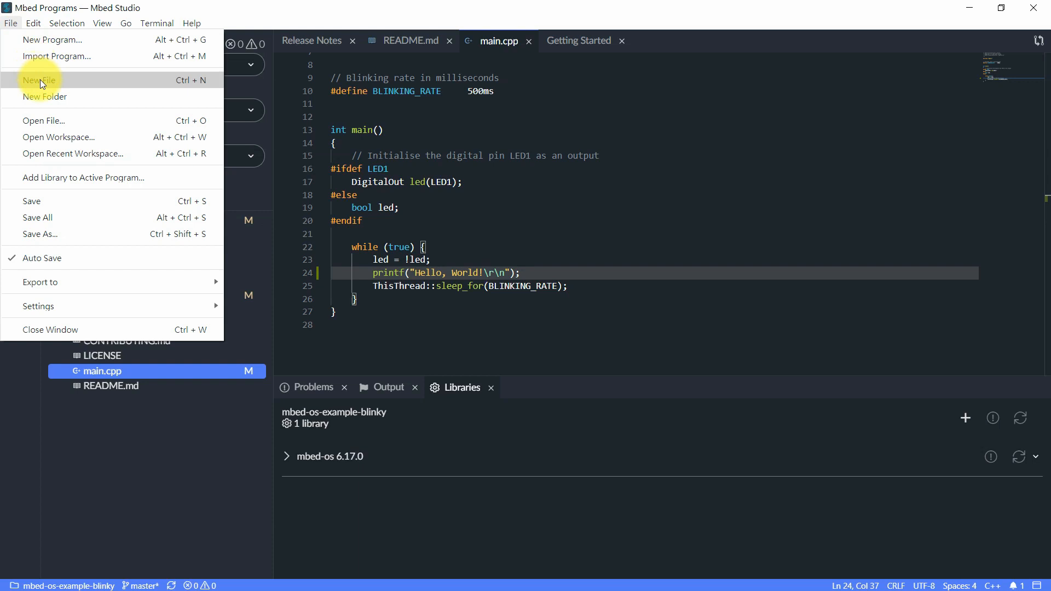
left_click(40, 80)
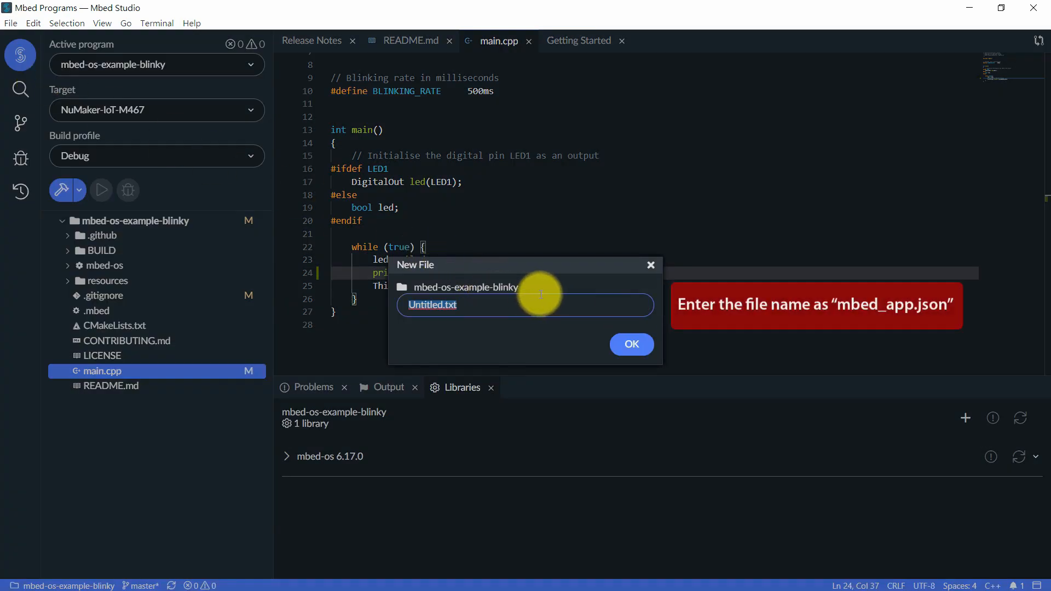
type("mbed_app")
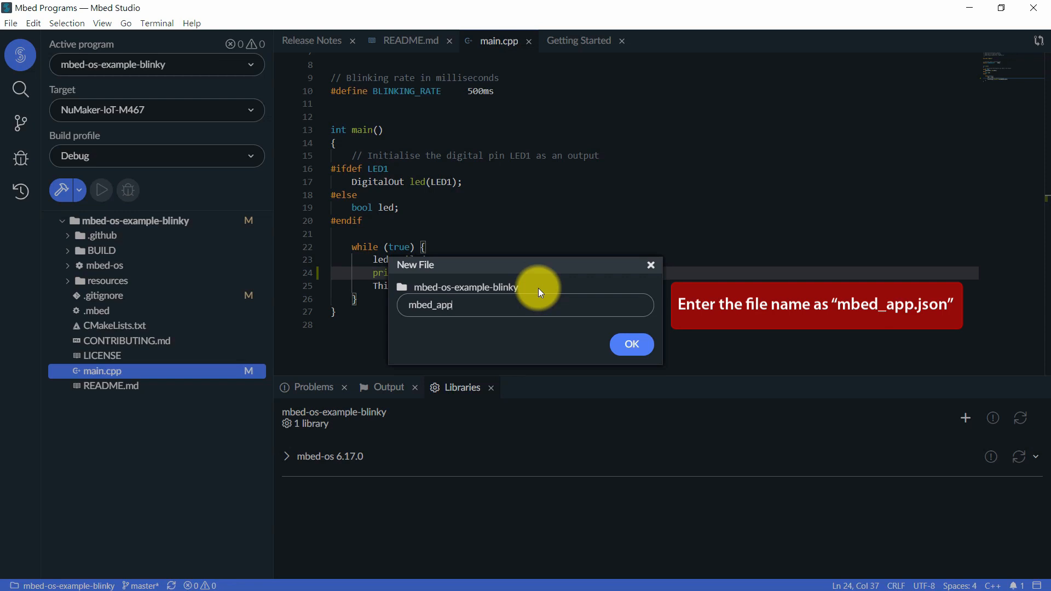
type(".json")
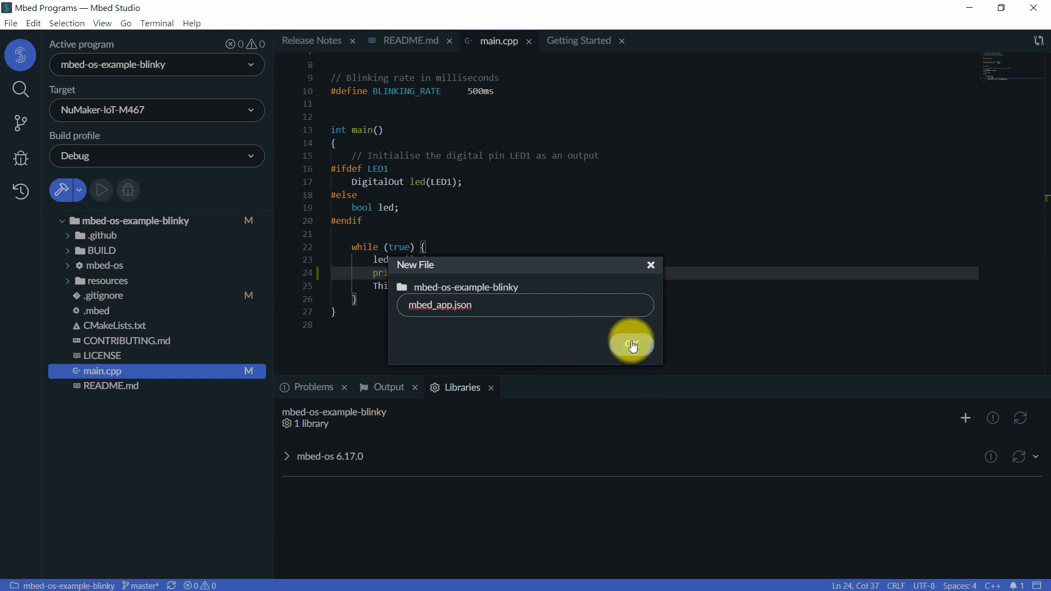
left_click(631, 343)
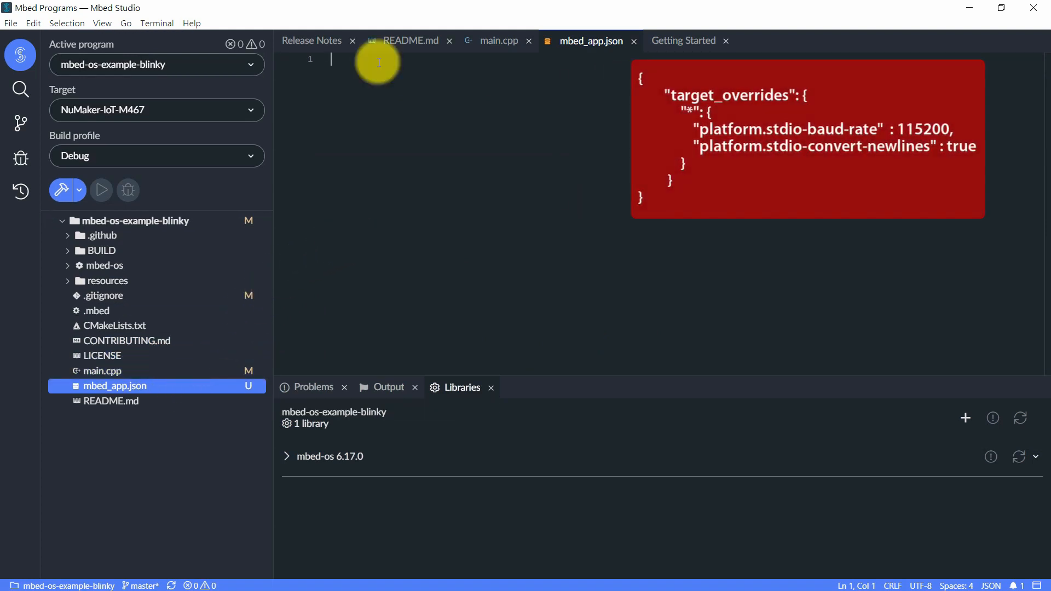
mouse_move(532, 101)
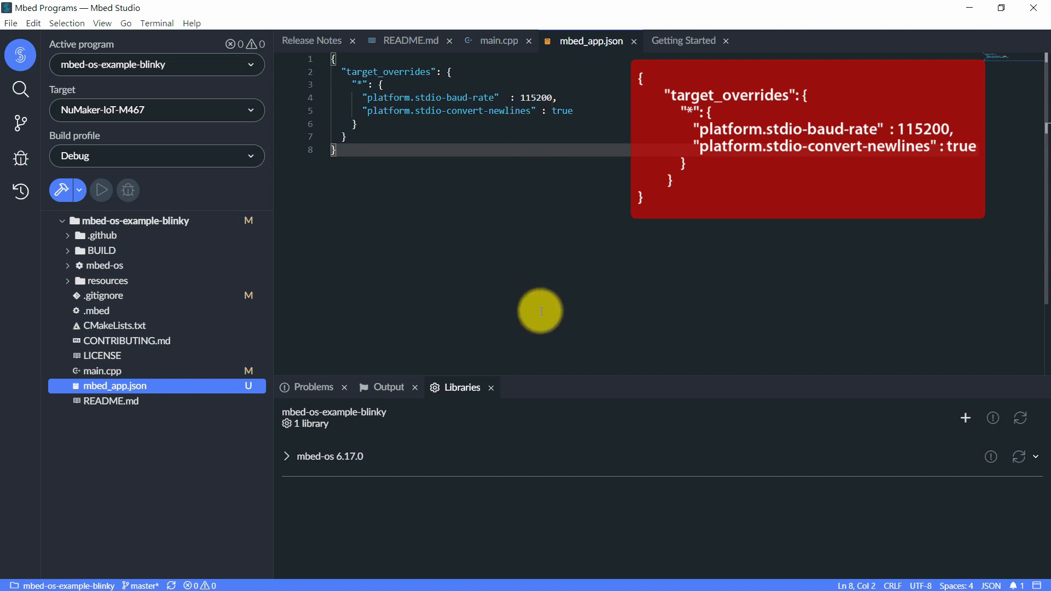
mouse_move(530, 285)
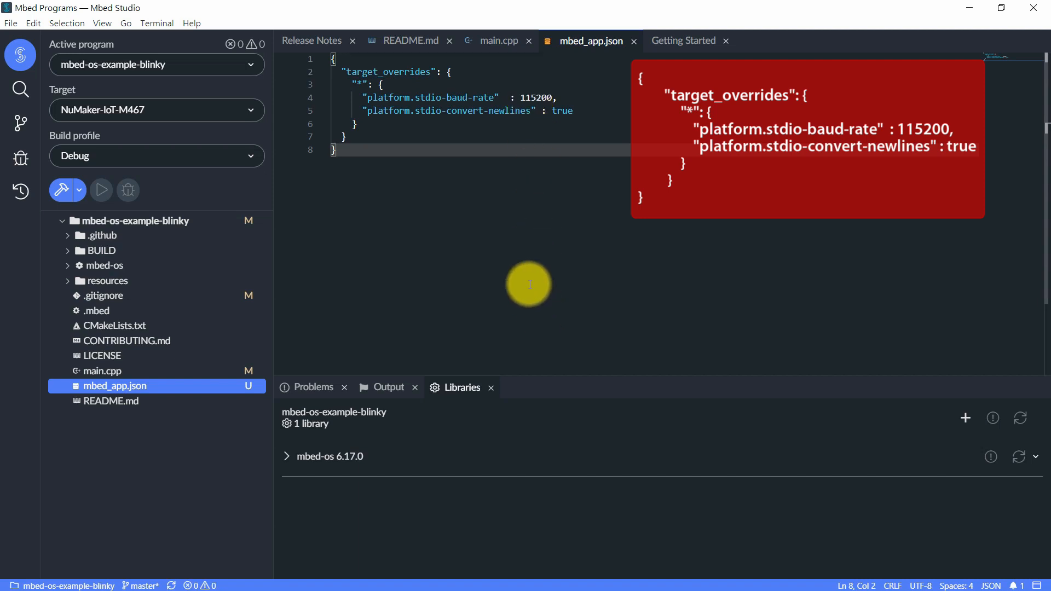
Fill mbed_app.json with target_overrides: stdio-baud-rate 115200, stdio-convert-newlines true
left_click(12, 23)
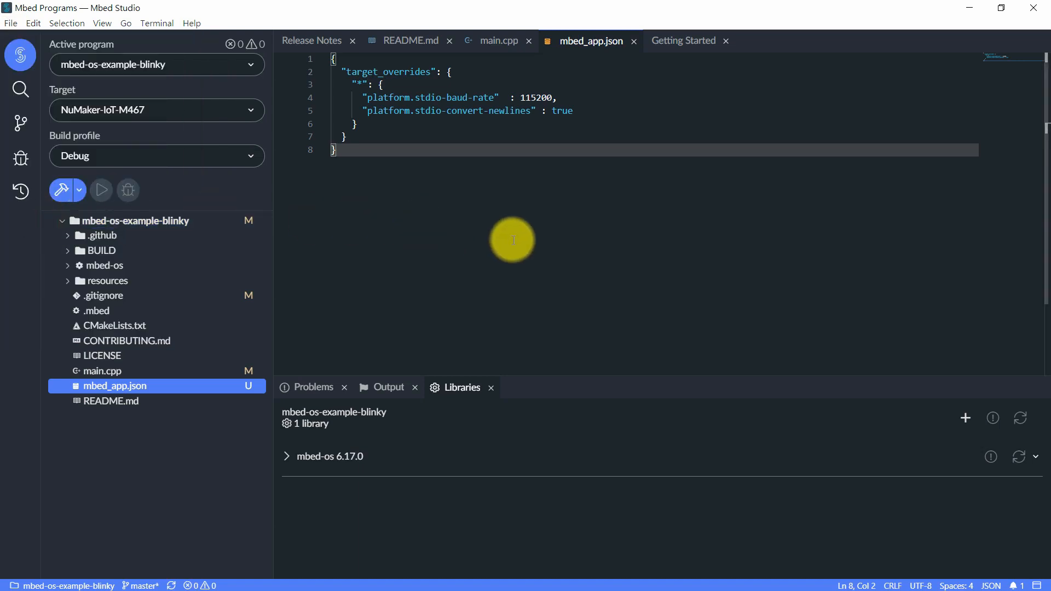
mouse_move(396, 239)
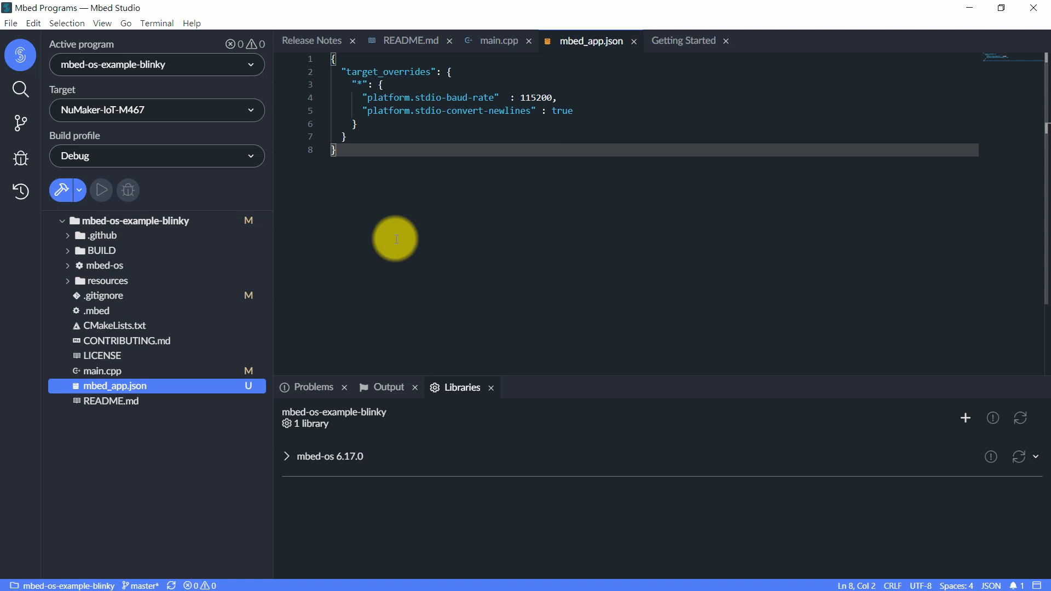
mouse_move(59, 192)
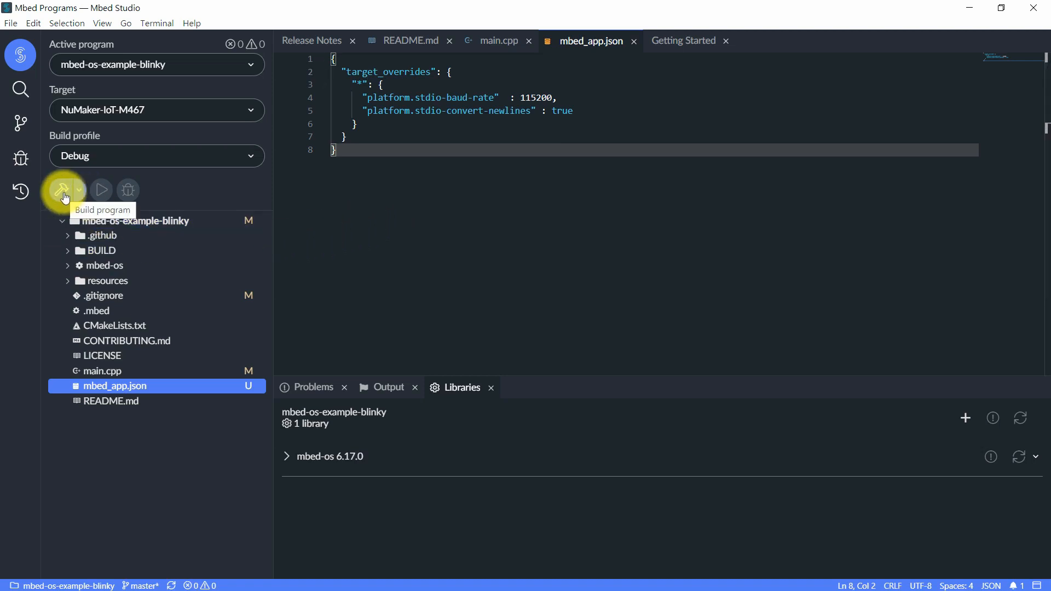
Build blinky into mbed-os-example-blinky.bin under BUILD/NUMAKER_IOT_M467/ARMC6
left_click(59, 191)
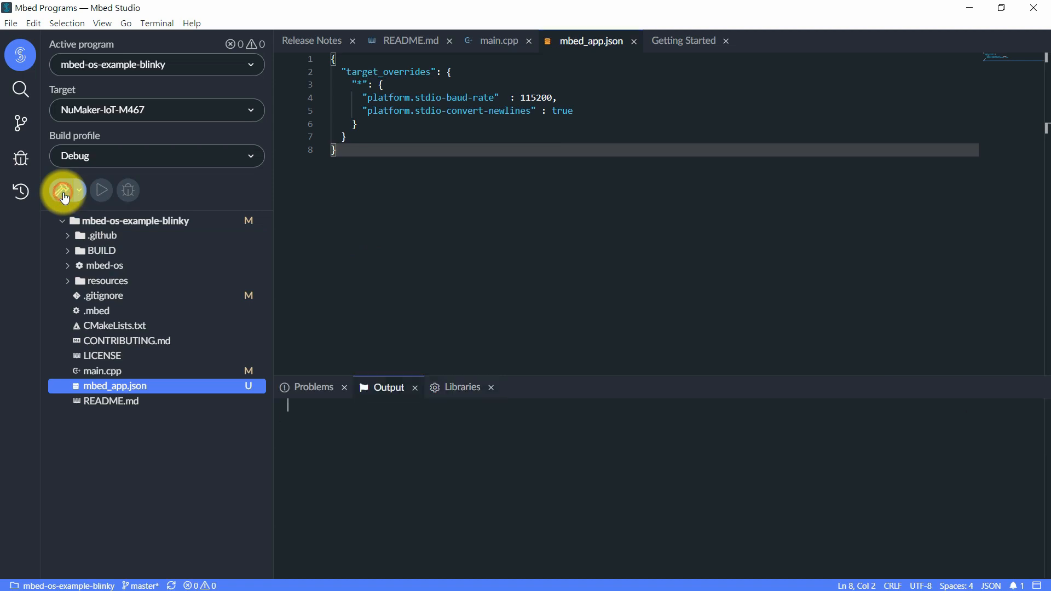
left_click(60, 191)
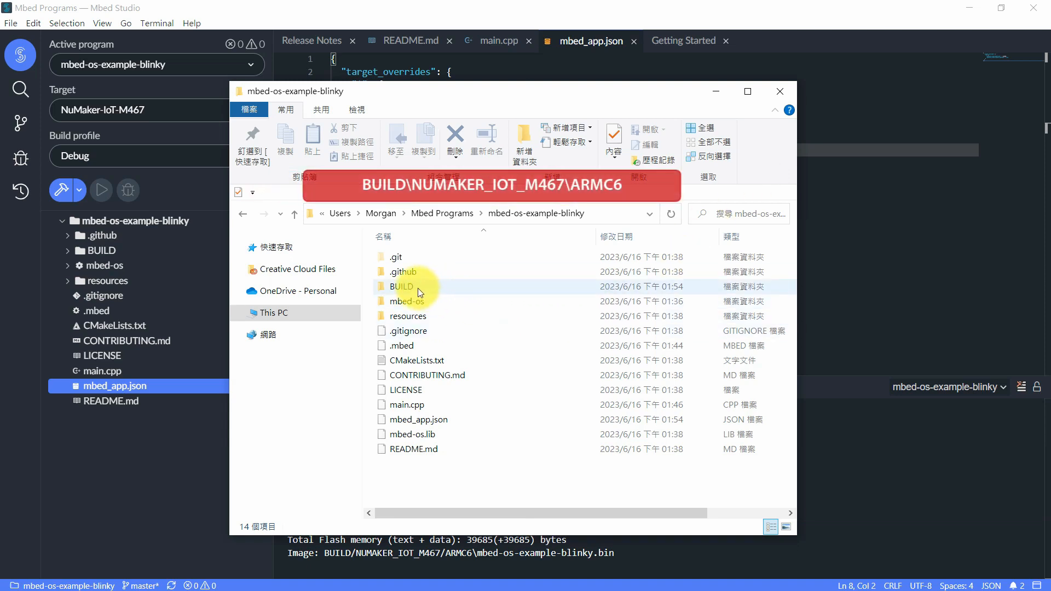
Navigate BUILD > NUMAKER_IOT_M467 > ARMC6 and select mbed-os-example-blinky.bin
double_click(402, 287)
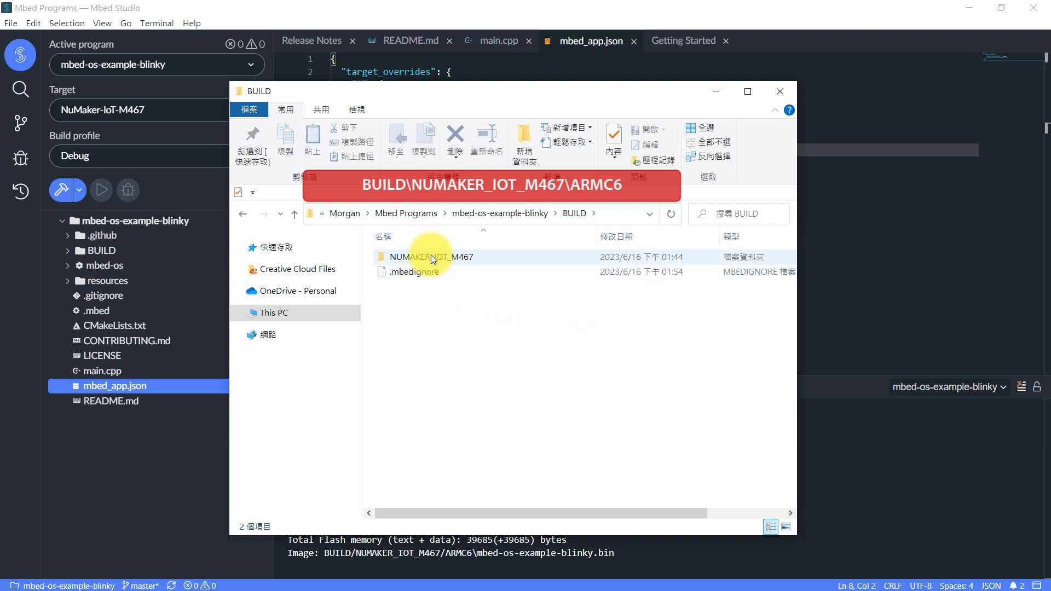
left_click(432, 256)
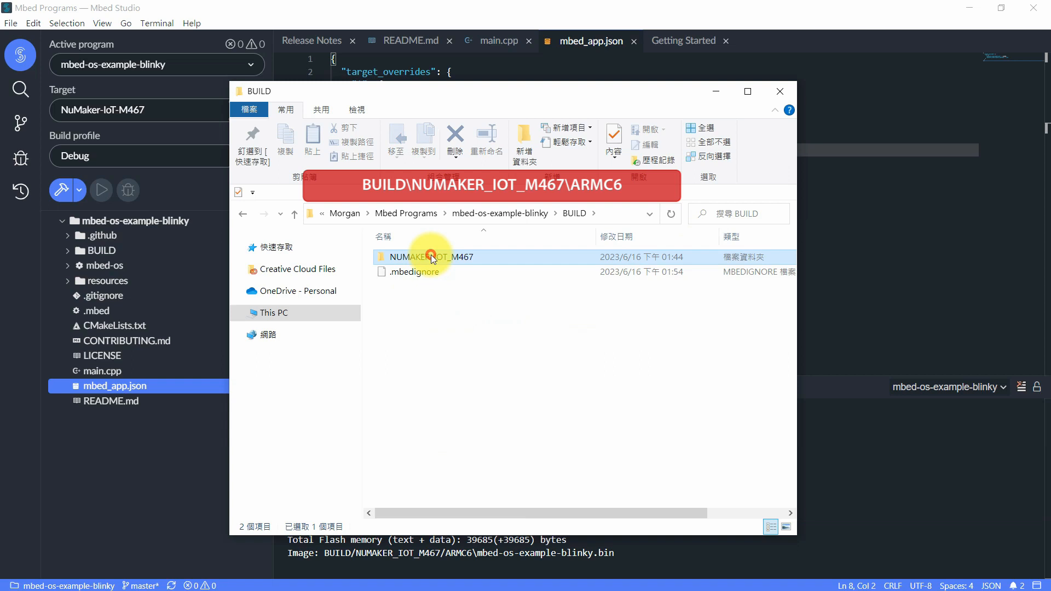
double_click(431, 256)
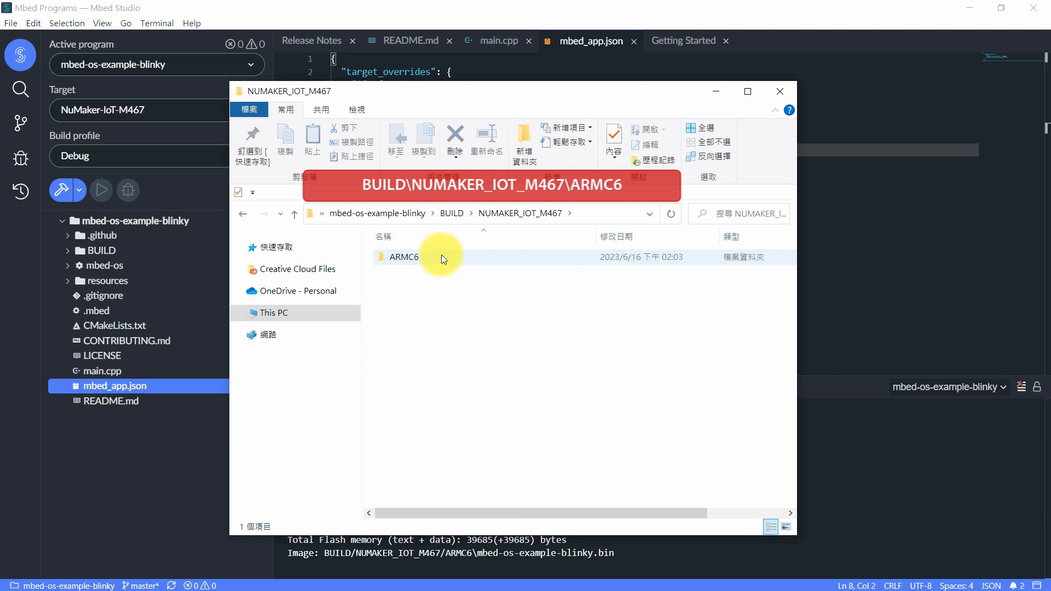
double_click(403, 256)
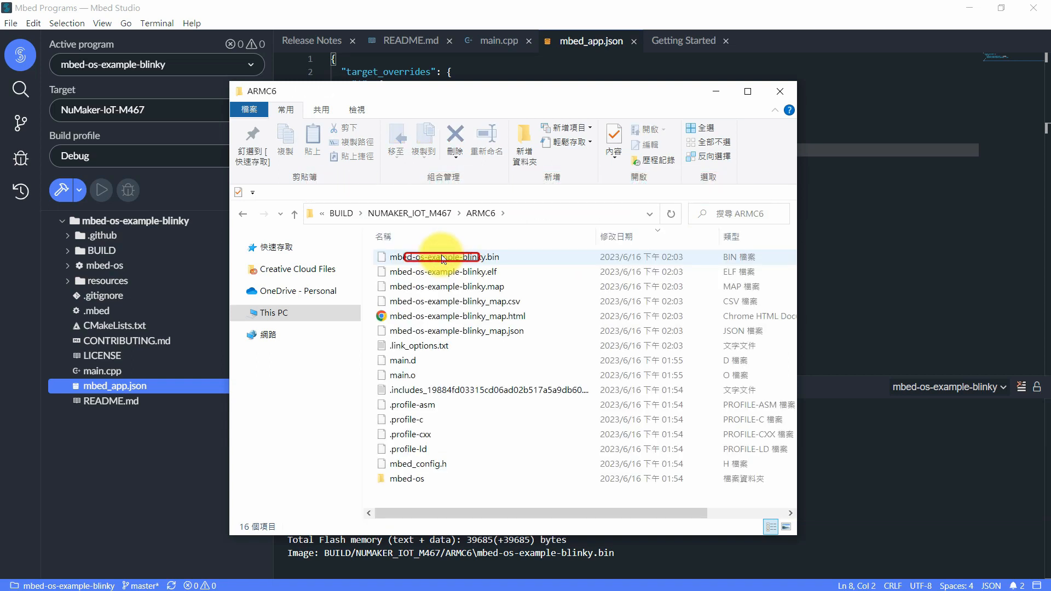
left_click(441, 257)
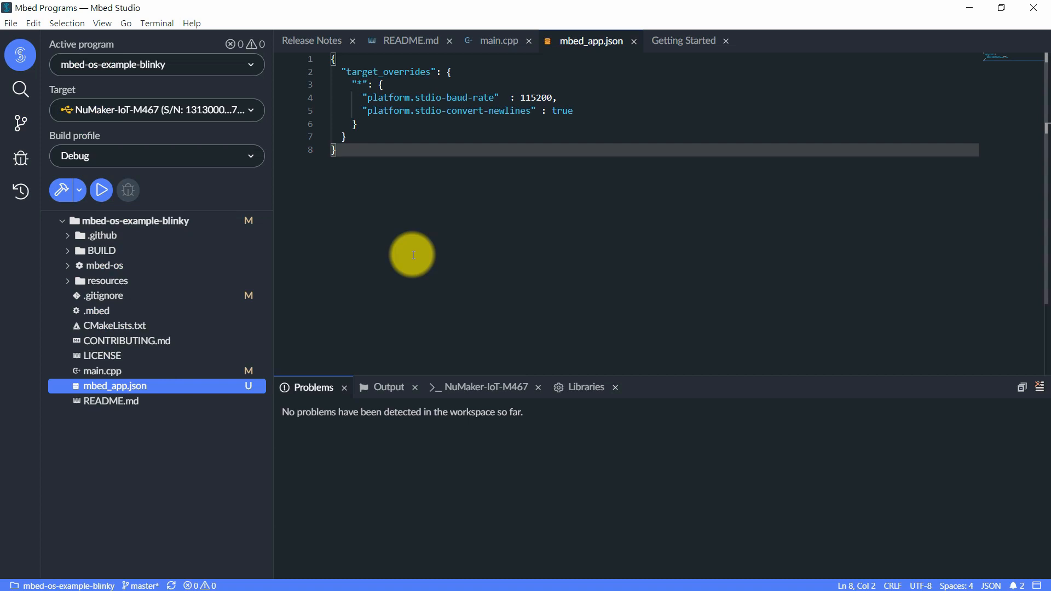
mouse_move(101, 192)
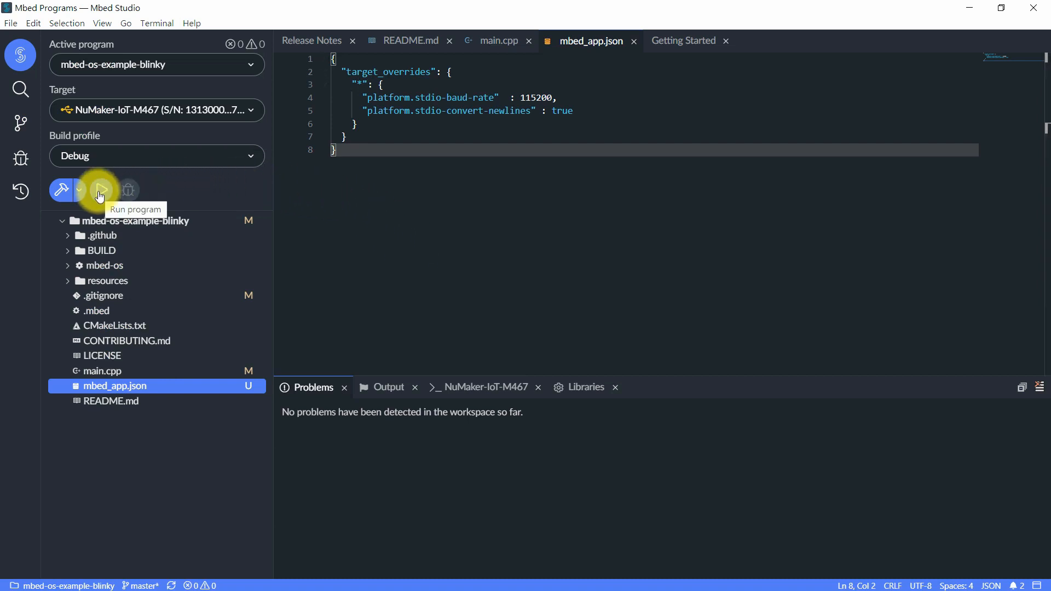
Run the program to build and flash blinky onto the NuMaker-IoT-M467 board
left_click(99, 191)
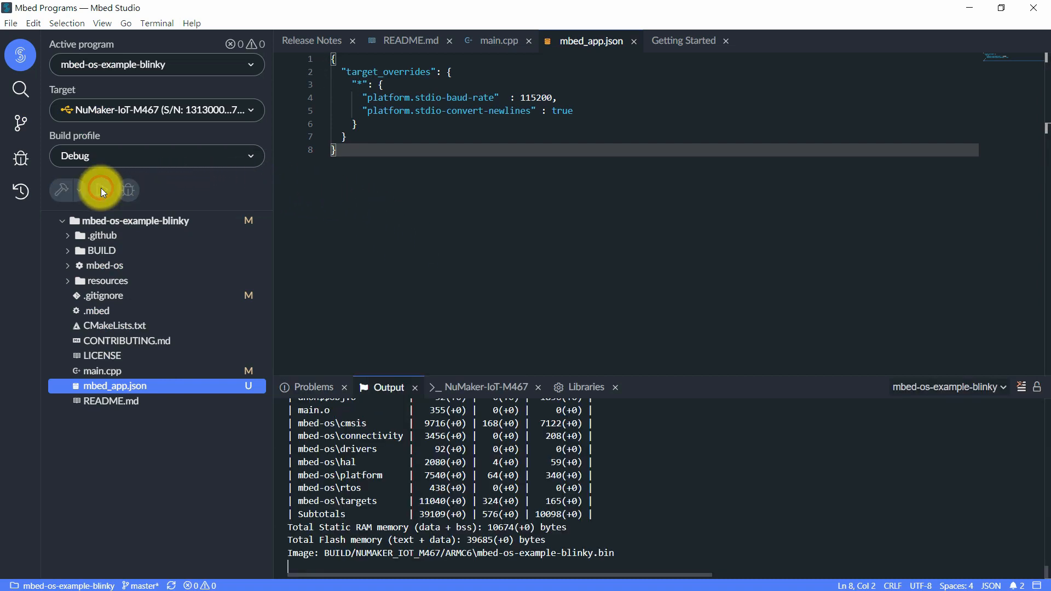
left_click(100, 190)
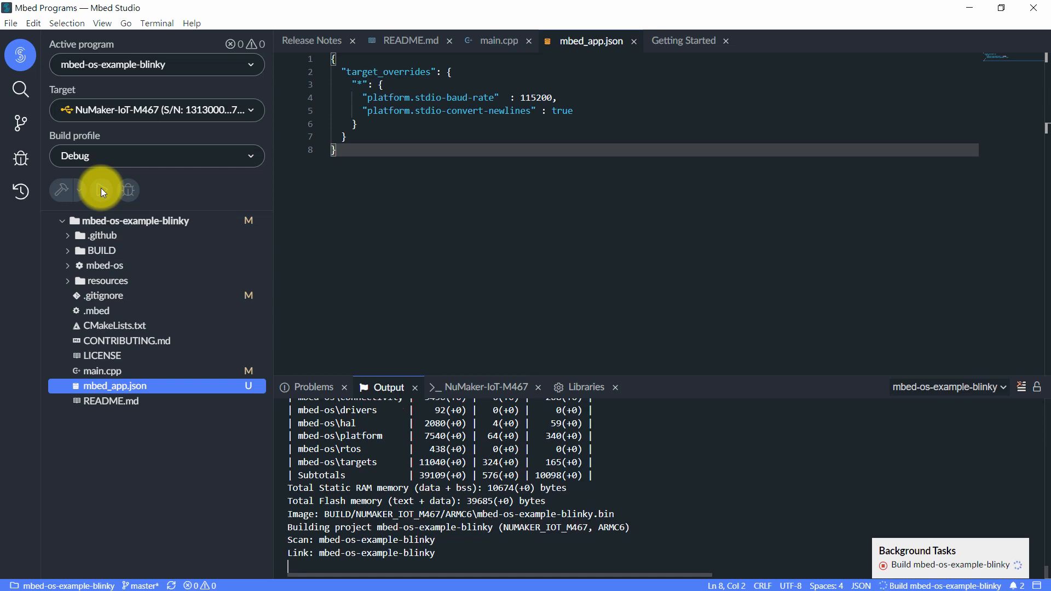
left_click(100, 190)
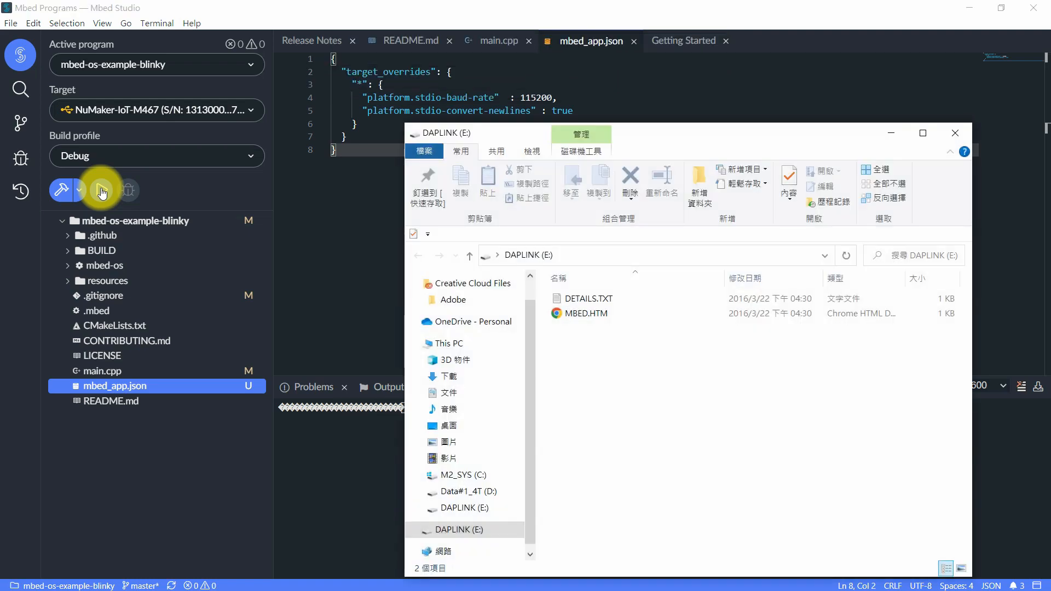
left_click(101, 190)
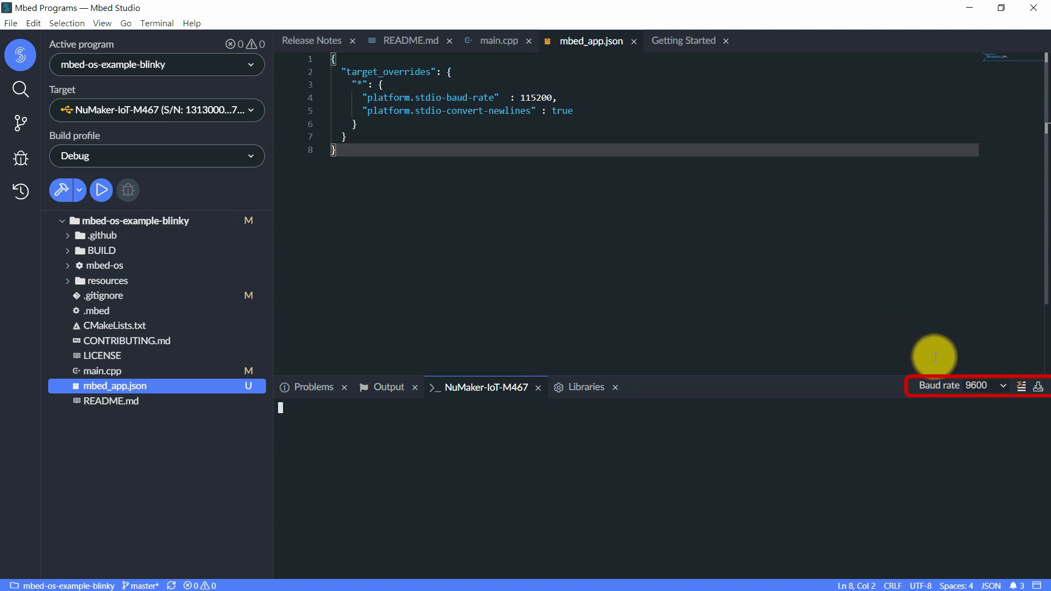
Switch the NuMaker-IoT-M467 serial monitor from 9600 to 115200 baud
left_click(1003, 385)
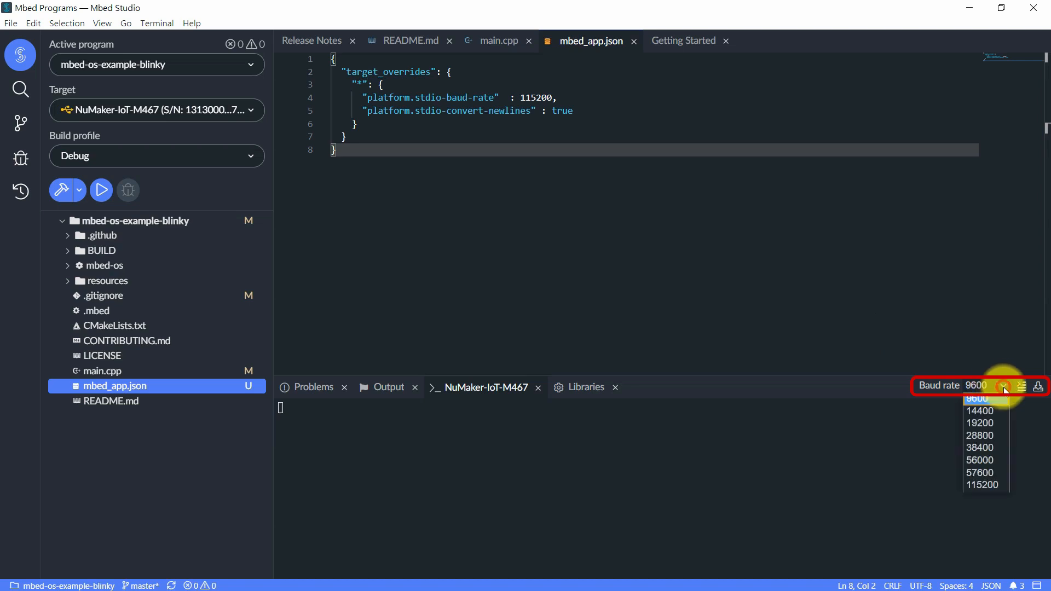
left_click(982, 484)
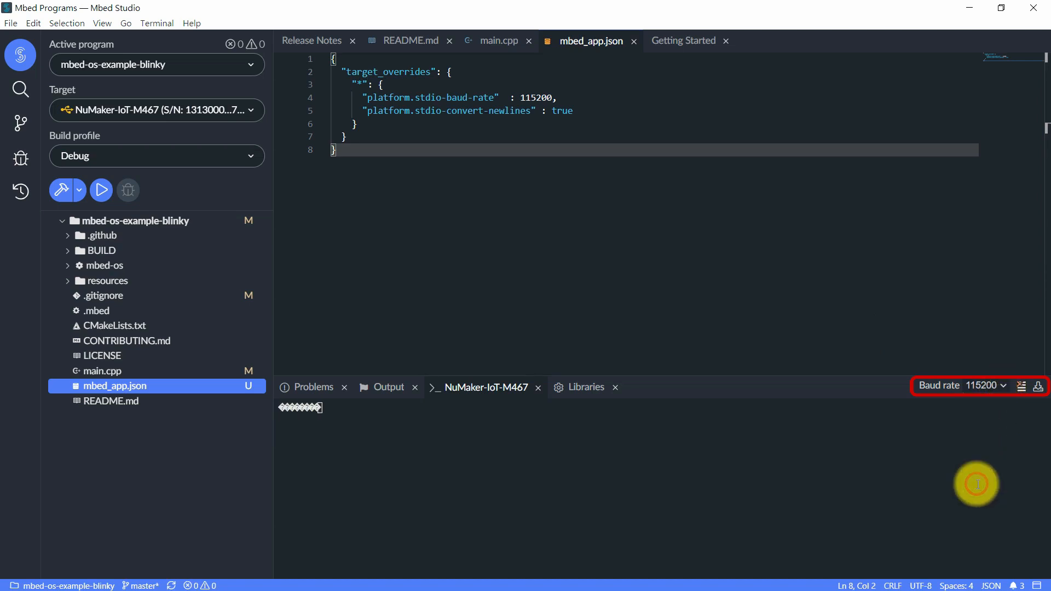